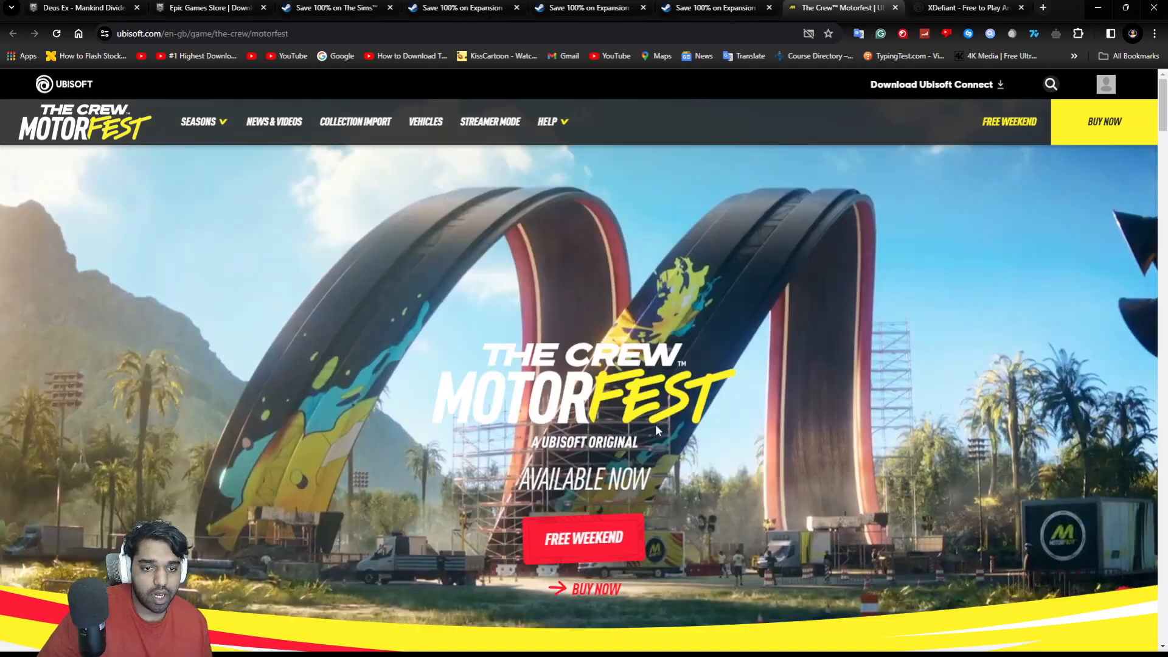
View The Crew Motorfest free weekend page, then move to the XDefiant page.
left_click(583, 538)
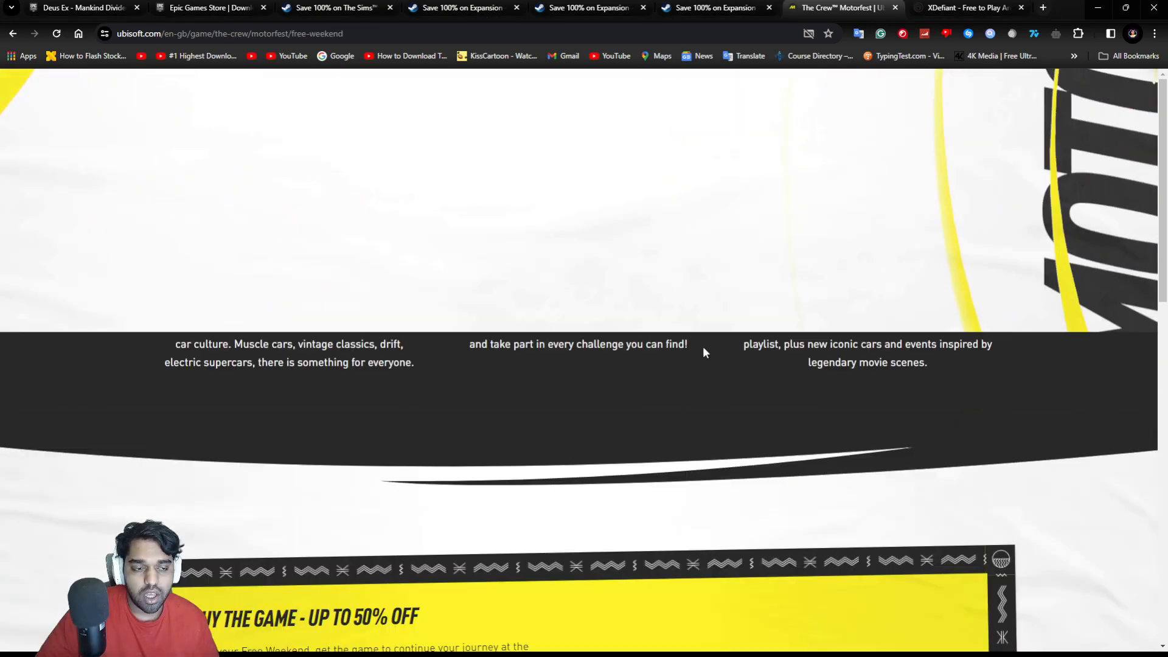
scroll("up", 3)
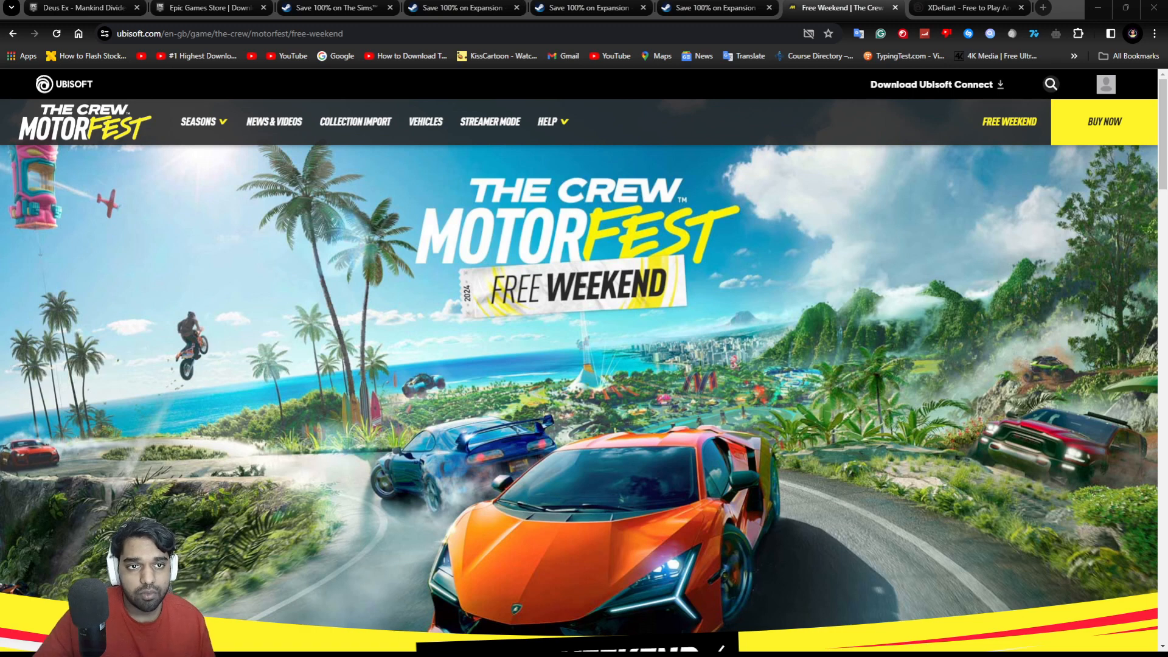
left_click(969, 9)
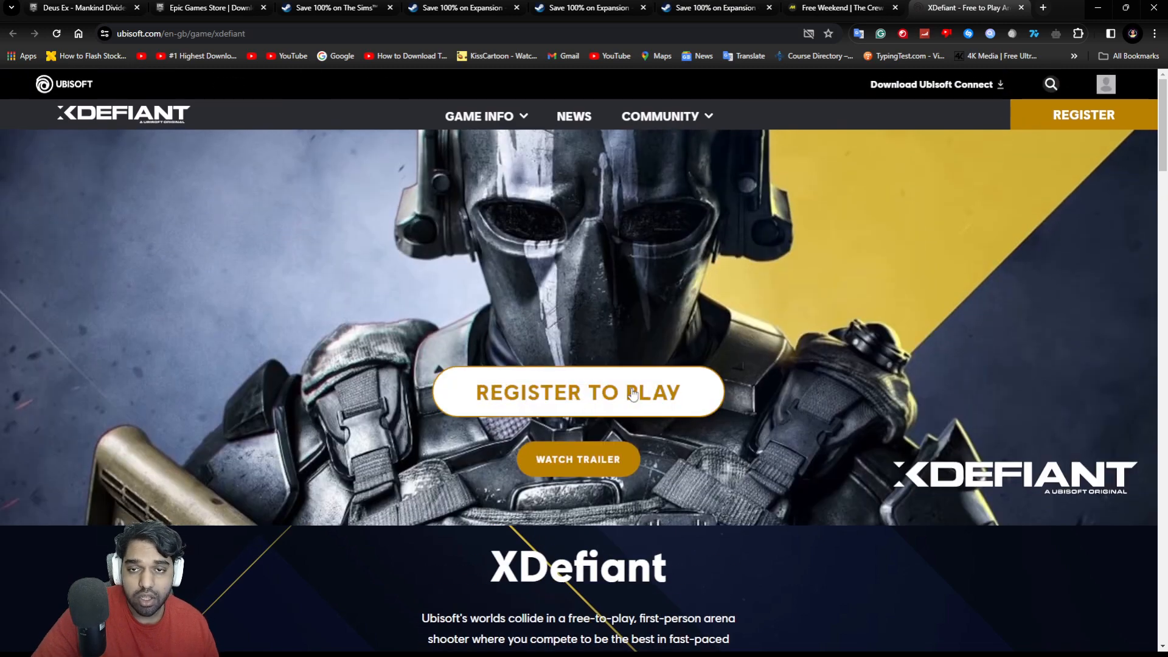
Browse the XDefiant page down to its News section, then switch to the Deus Ex store page.
scroll("down", 3)
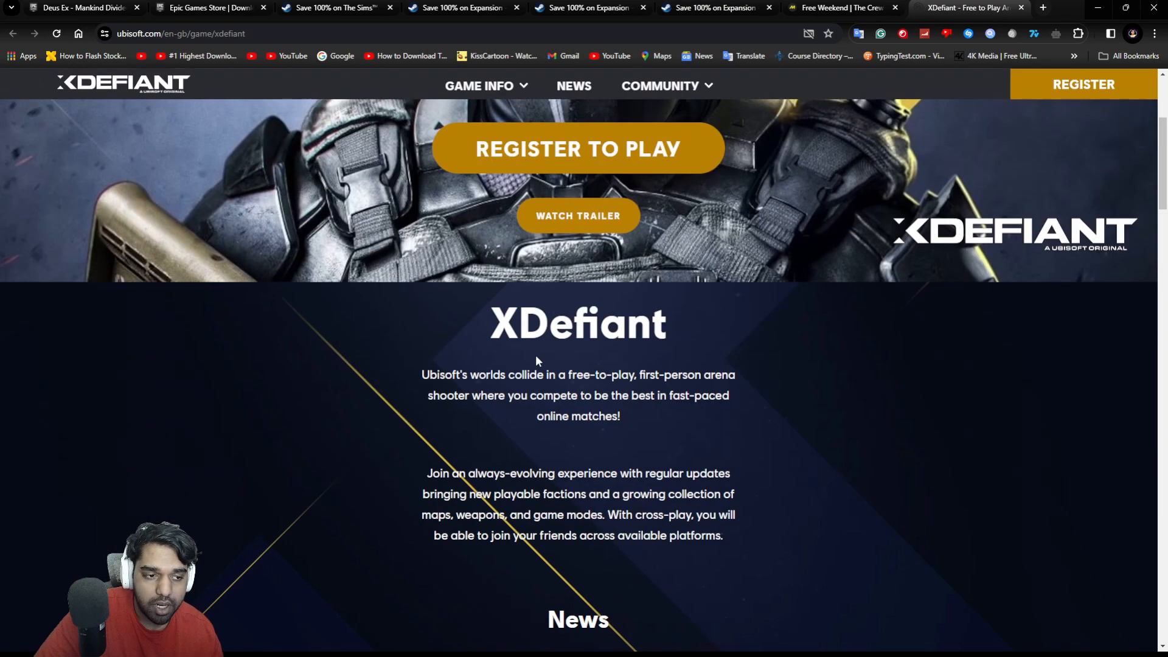
scroll("down", 3)
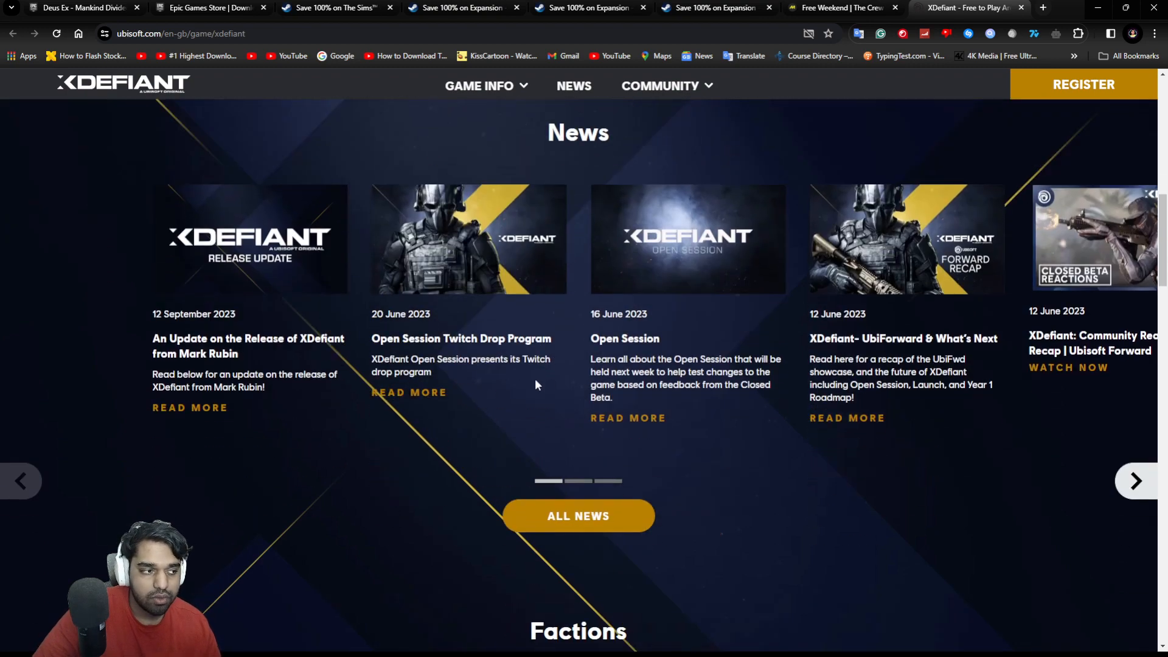
scroll("up", 3)
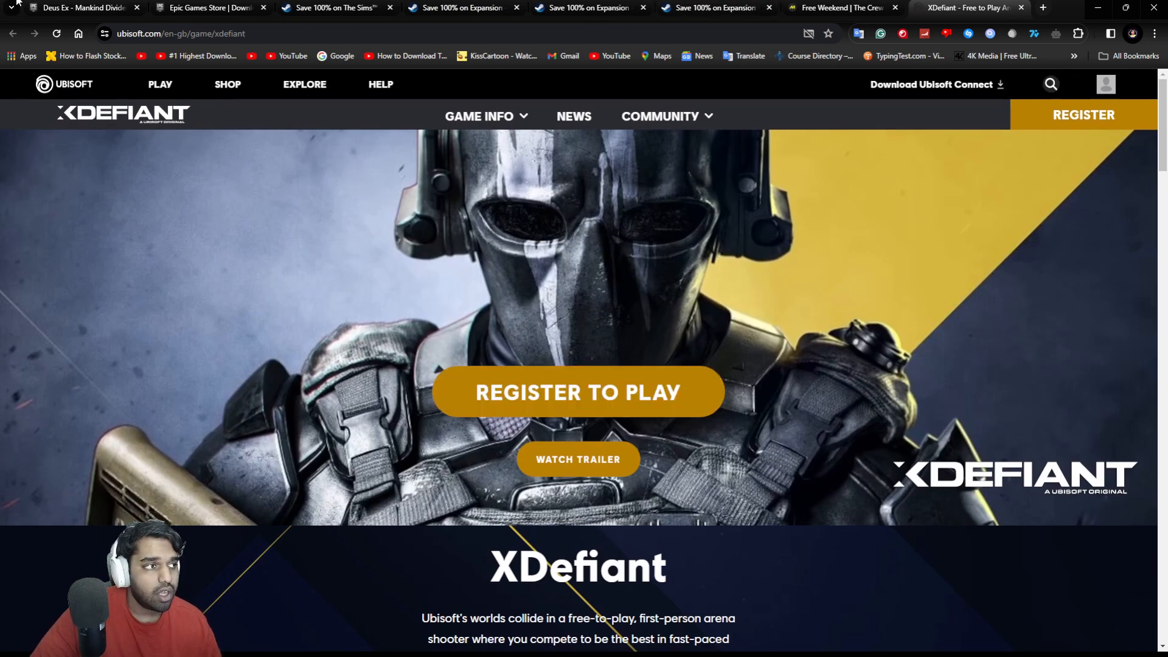
left_click(78, 9)
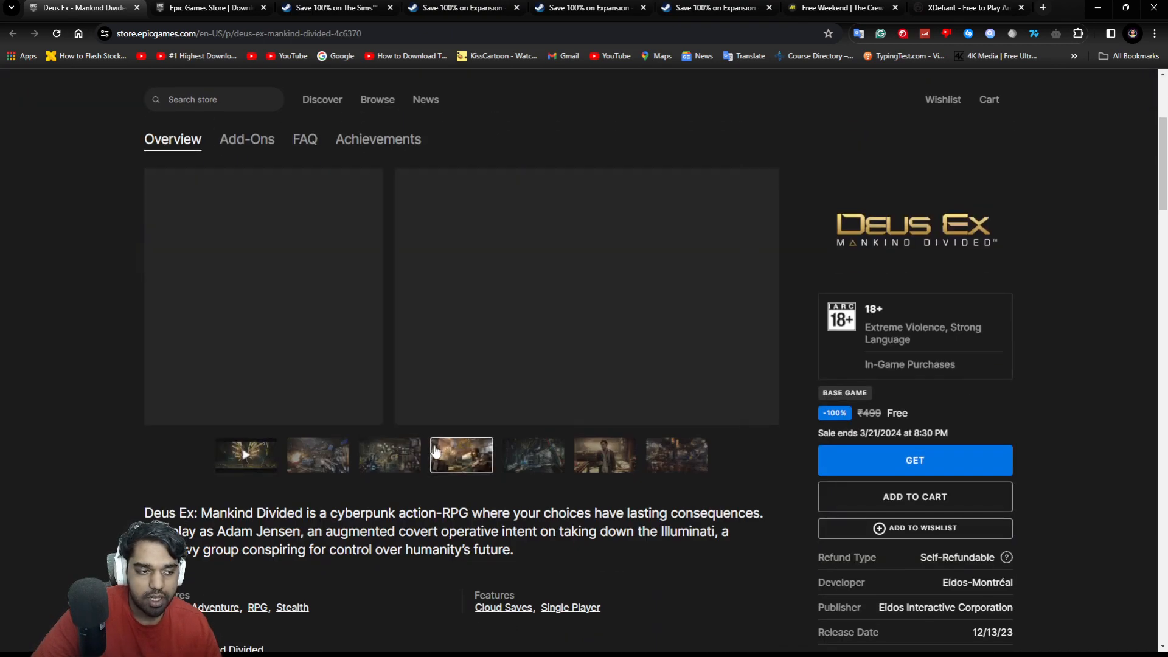
Flip through the Deus Ex: Mankind Divided gallery screenshots — gunfight, hacking interface, marketplace, lab scene.
left_click(316, 454)
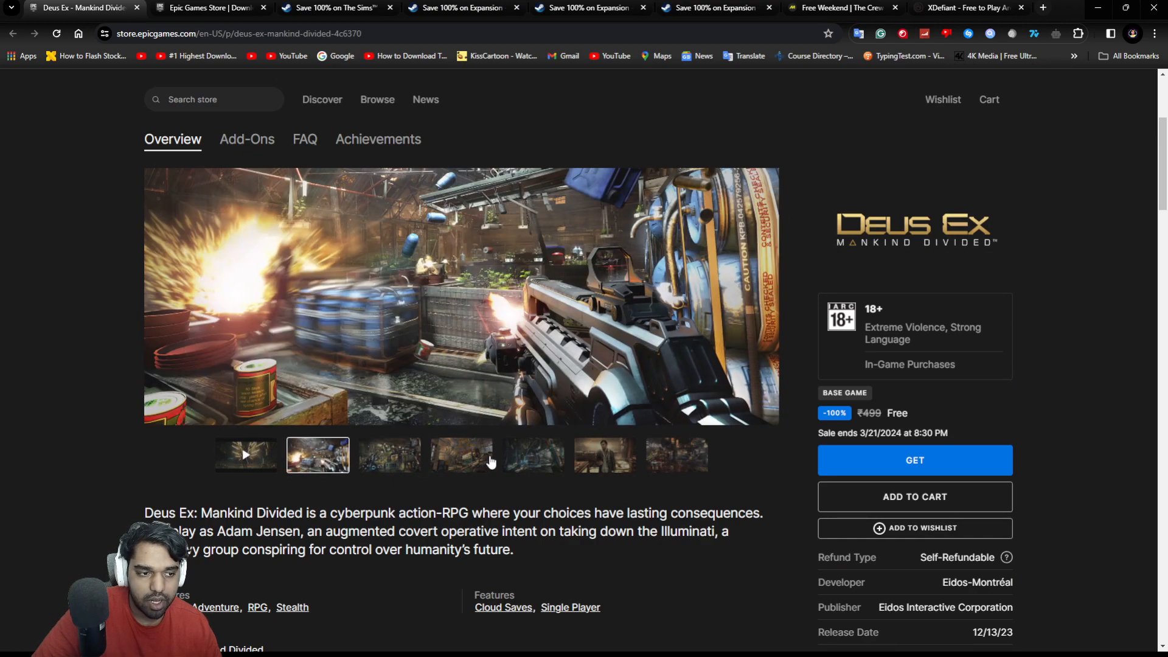
left_click(676, 454)
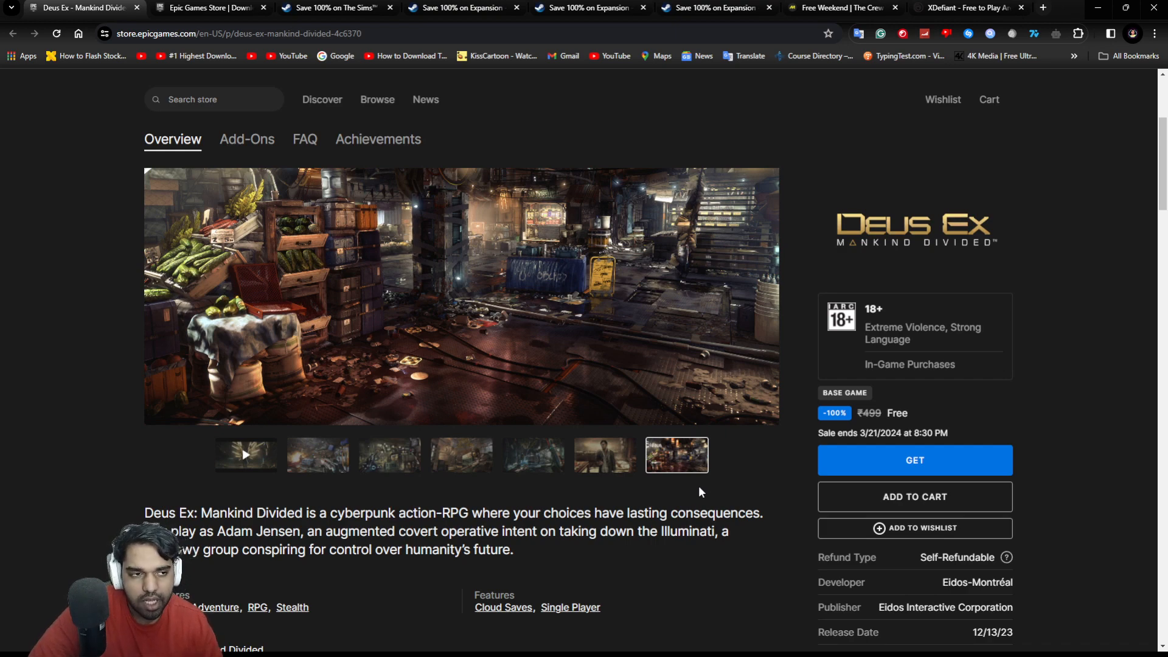
mouse_move(591, 482)
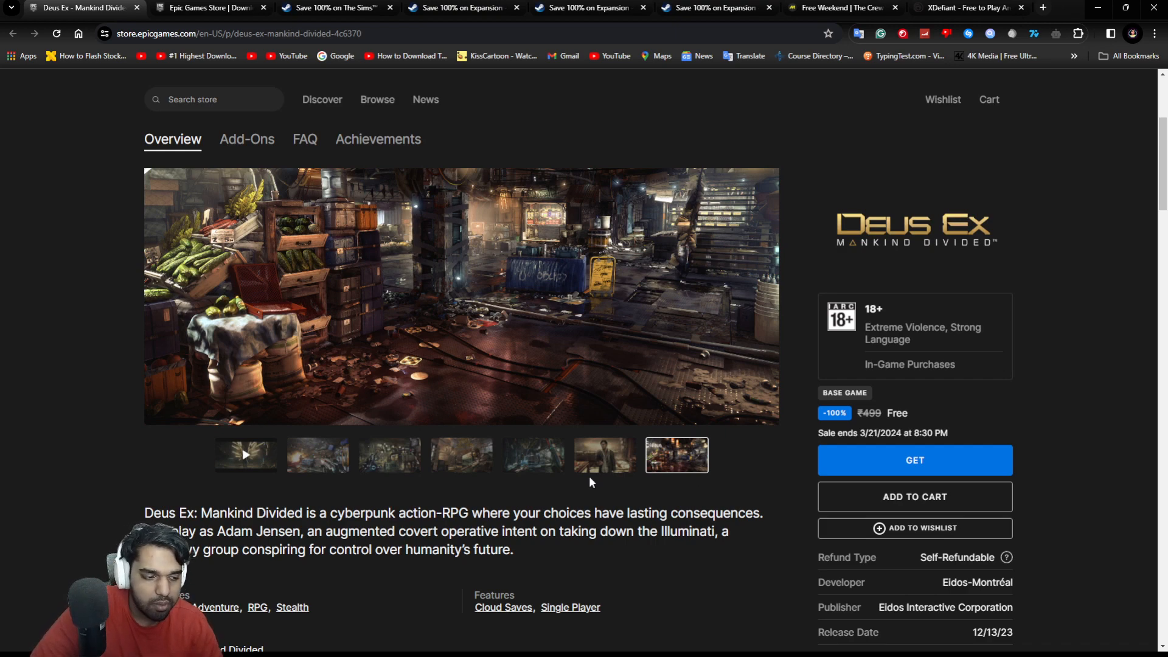
left_click(390, 454)
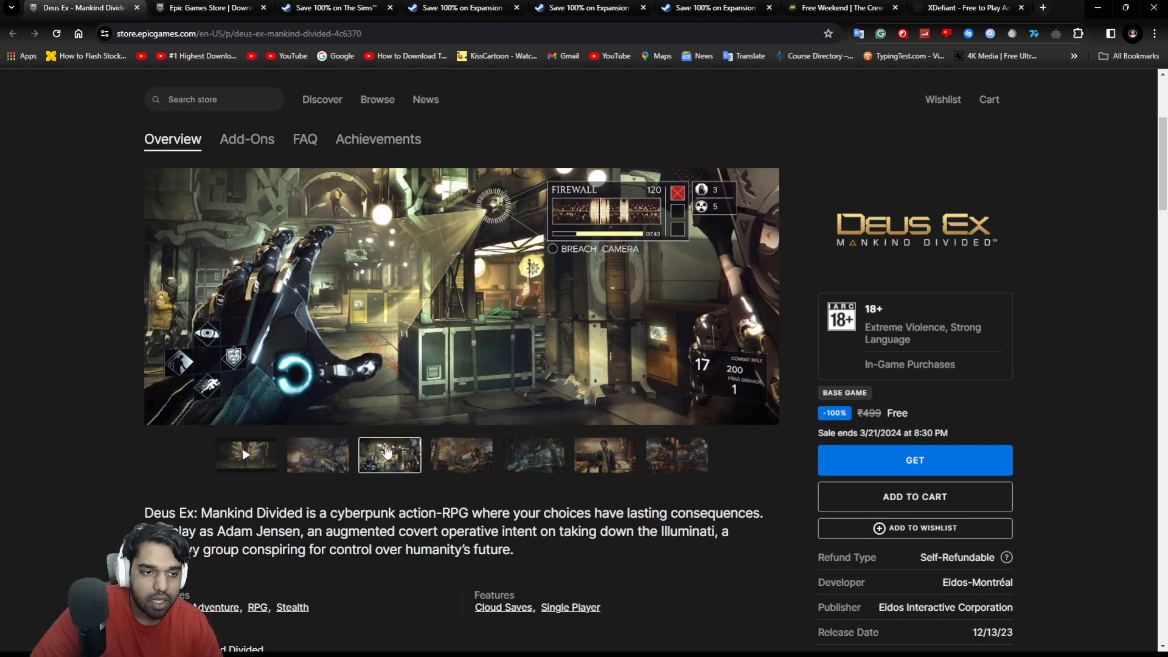
left_click(316, 454)
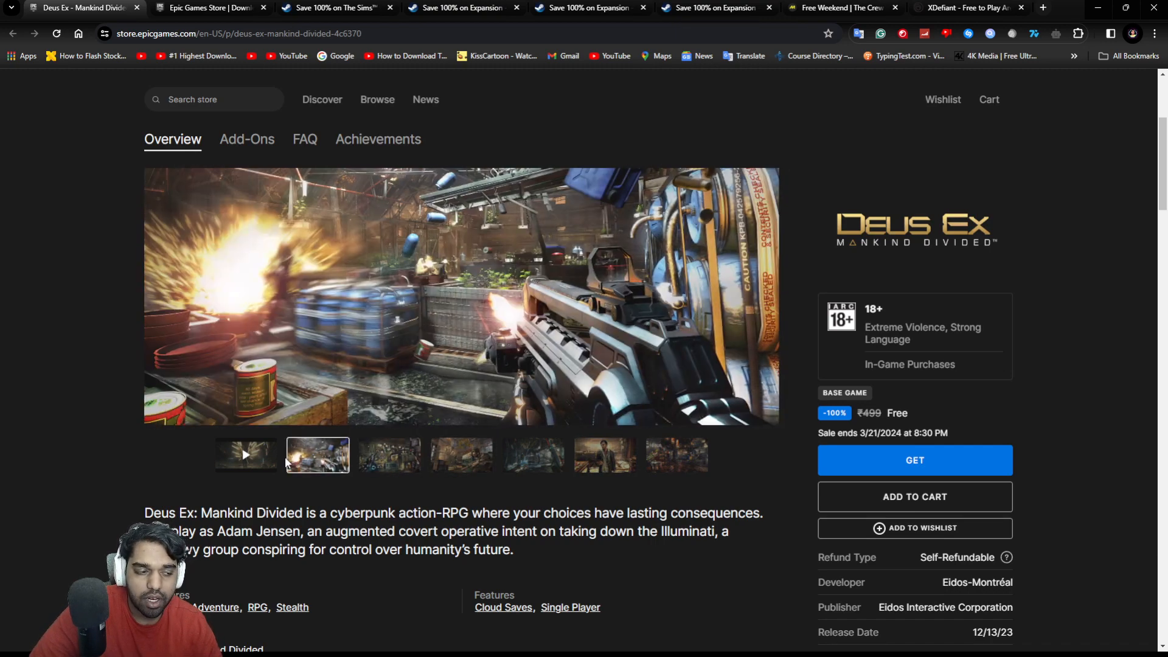
left_click(533, 454)
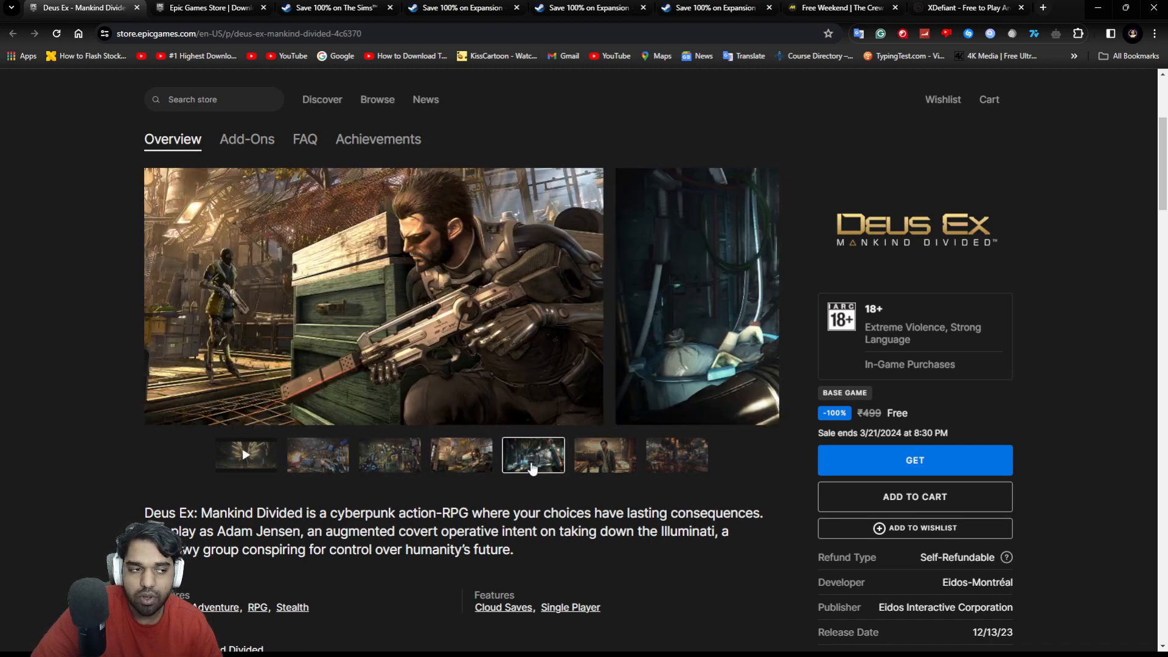
left_click(677, 455)
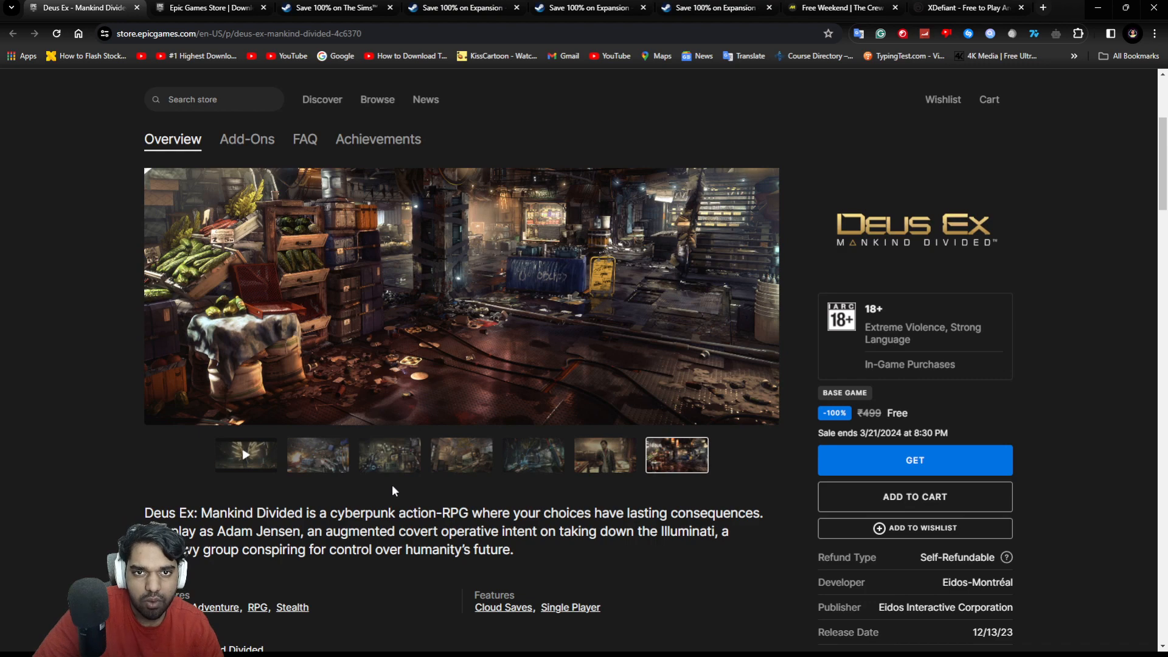
mouse_move(331, 489)
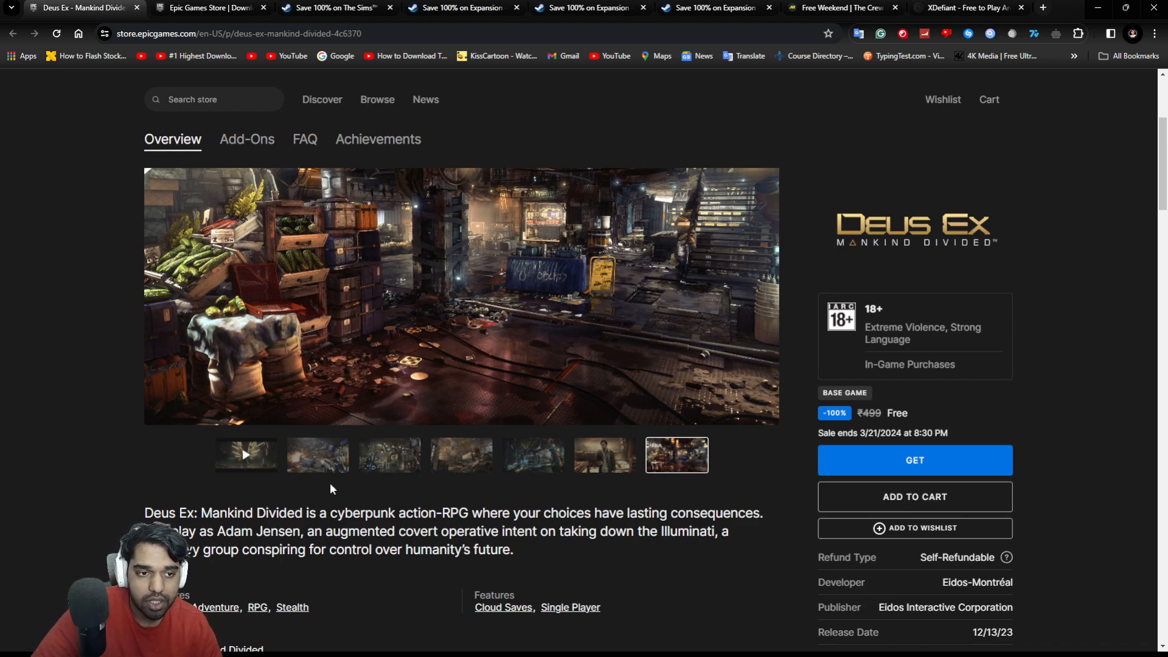
left_click(533, 453)
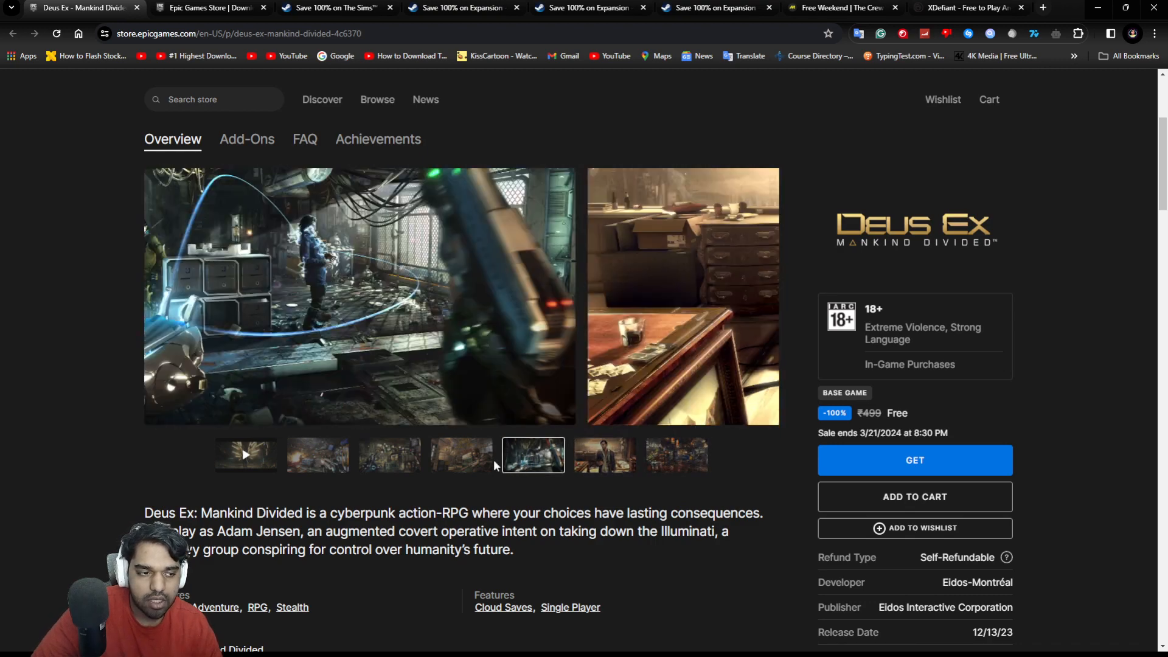
left_click(389, 454)
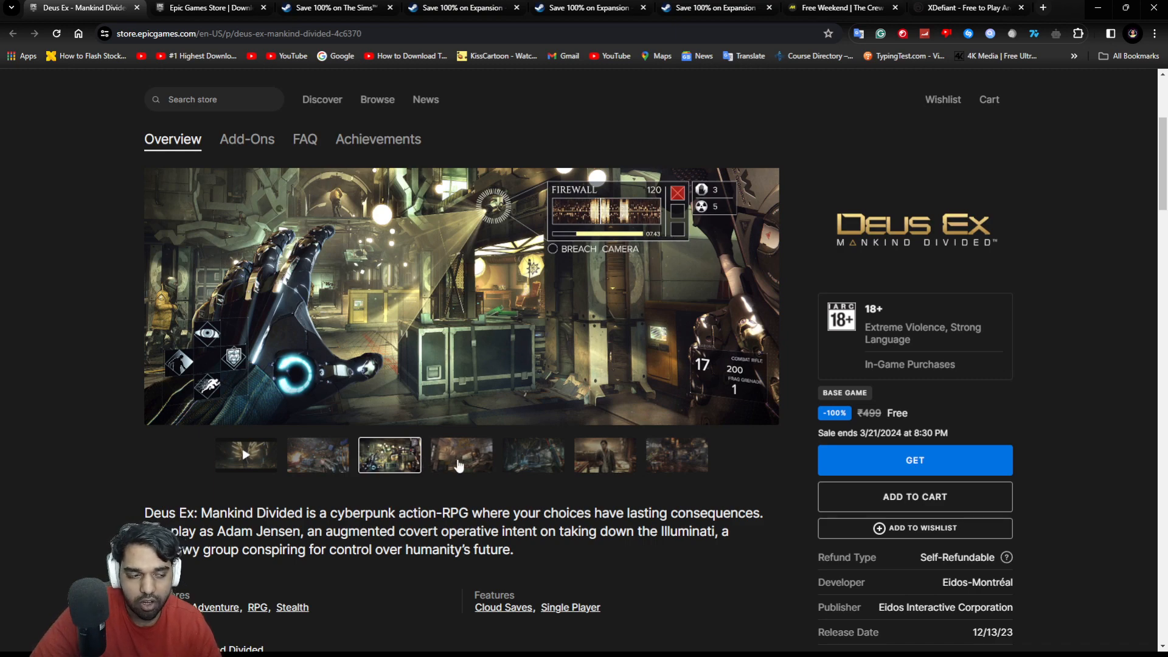
left_click(533, 455)
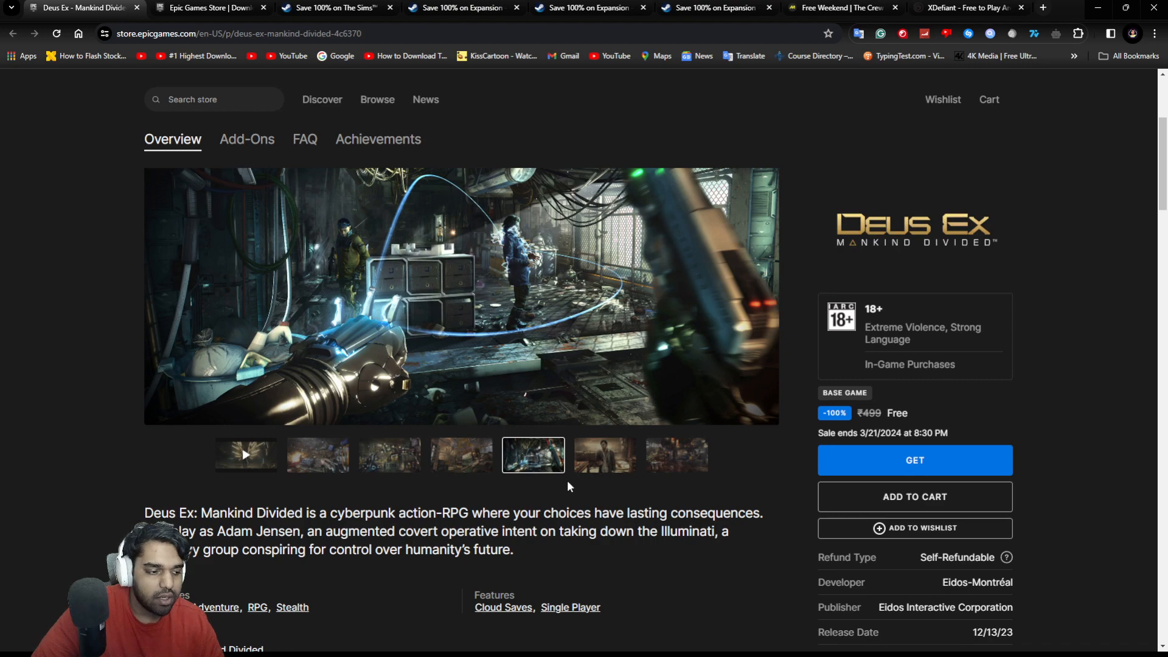
mouse_move(403, 409)
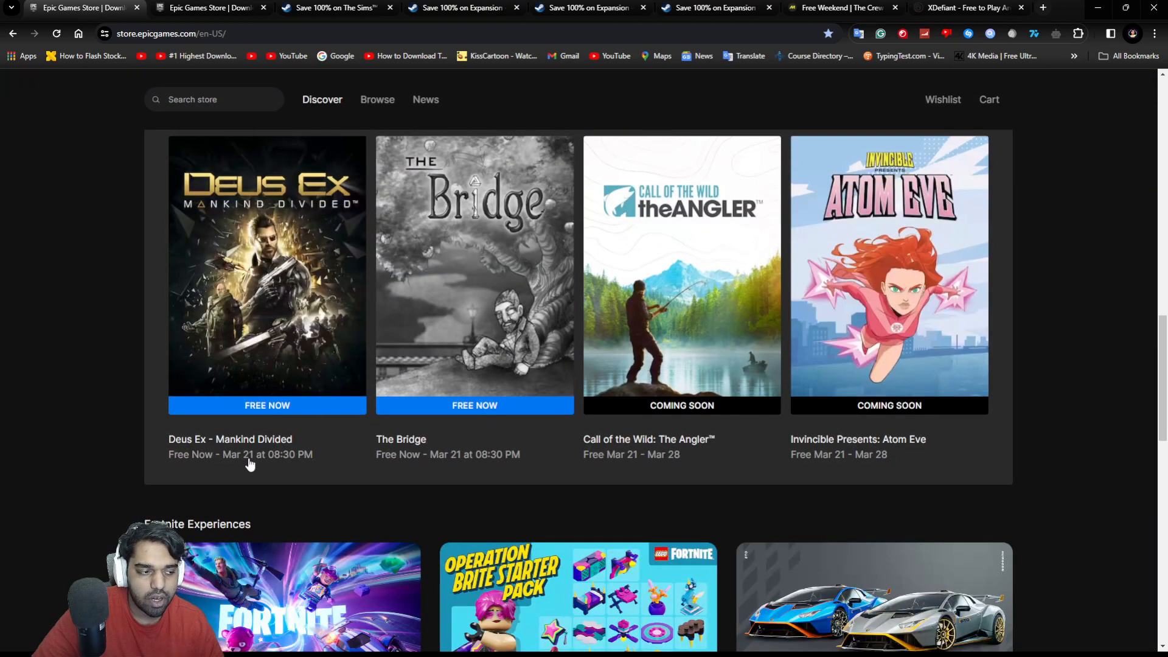
View The Bridge free game page and browse down through its details.
left_click(475, 274)
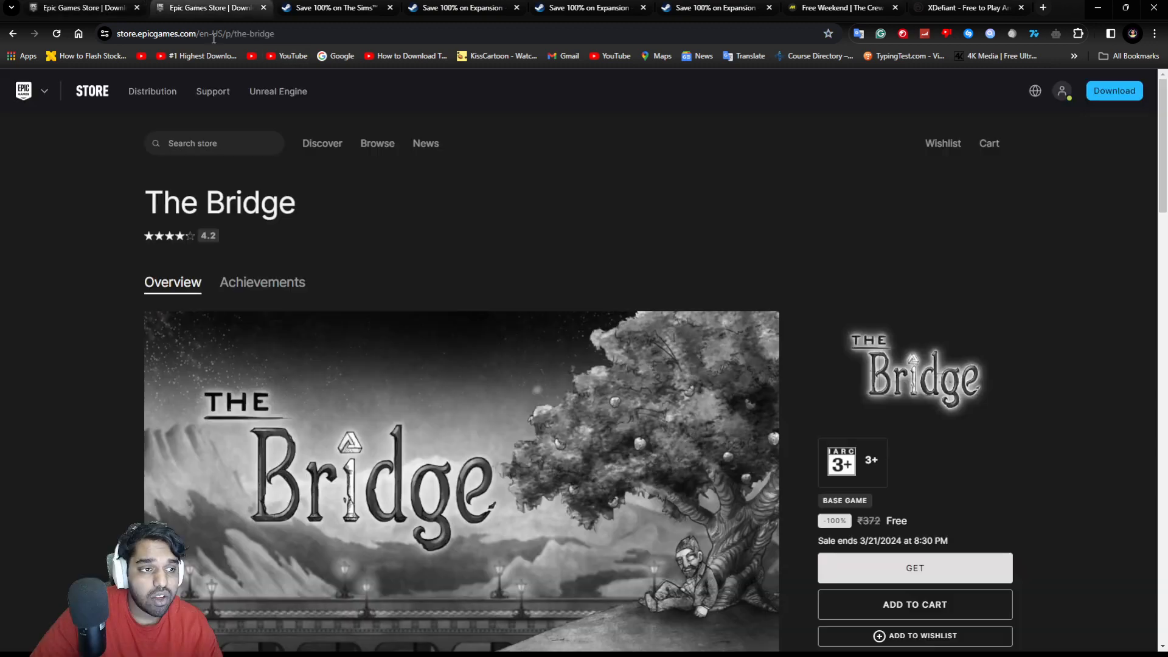
scroll("down", 3)
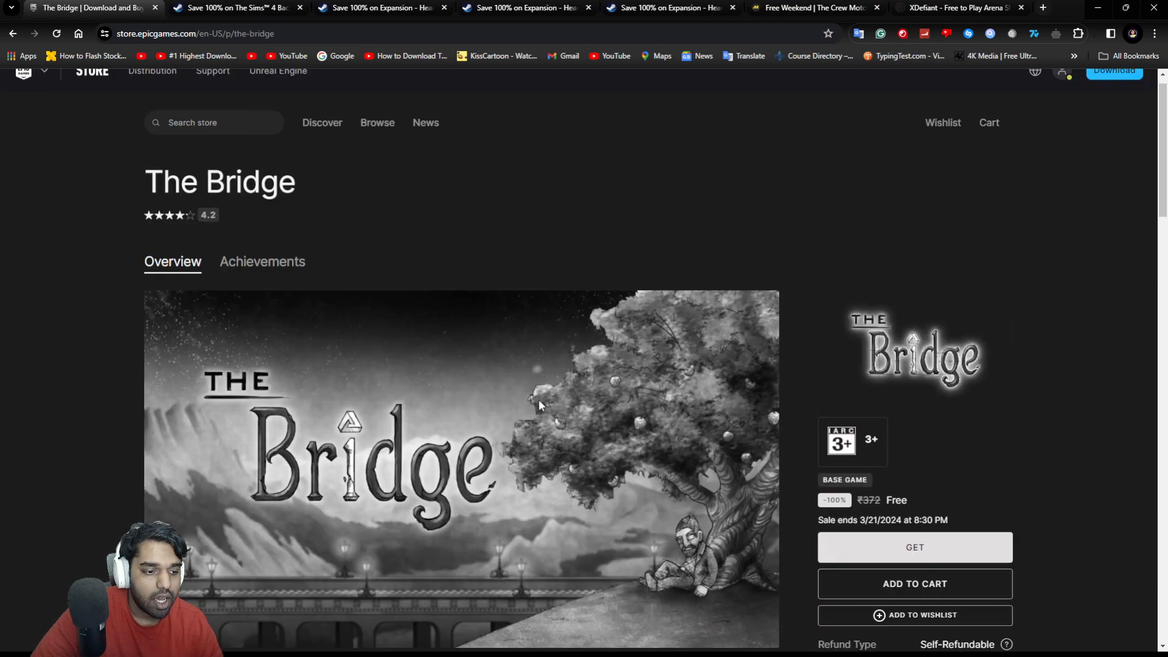
scroll("down", 3)
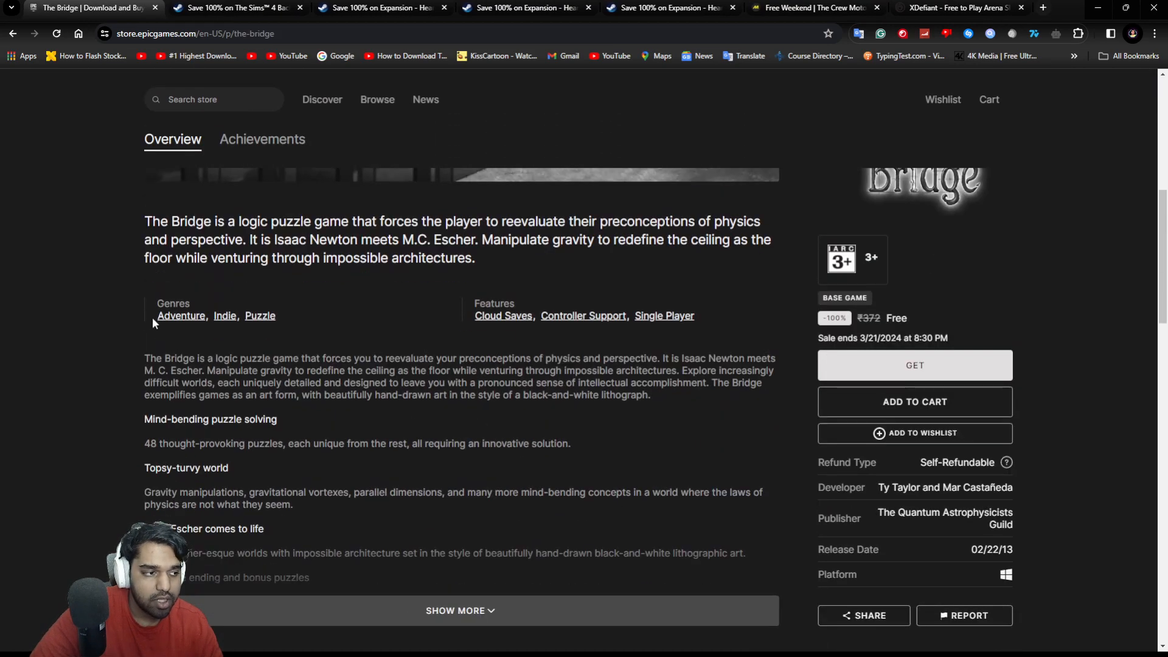
scroll("down", 3)
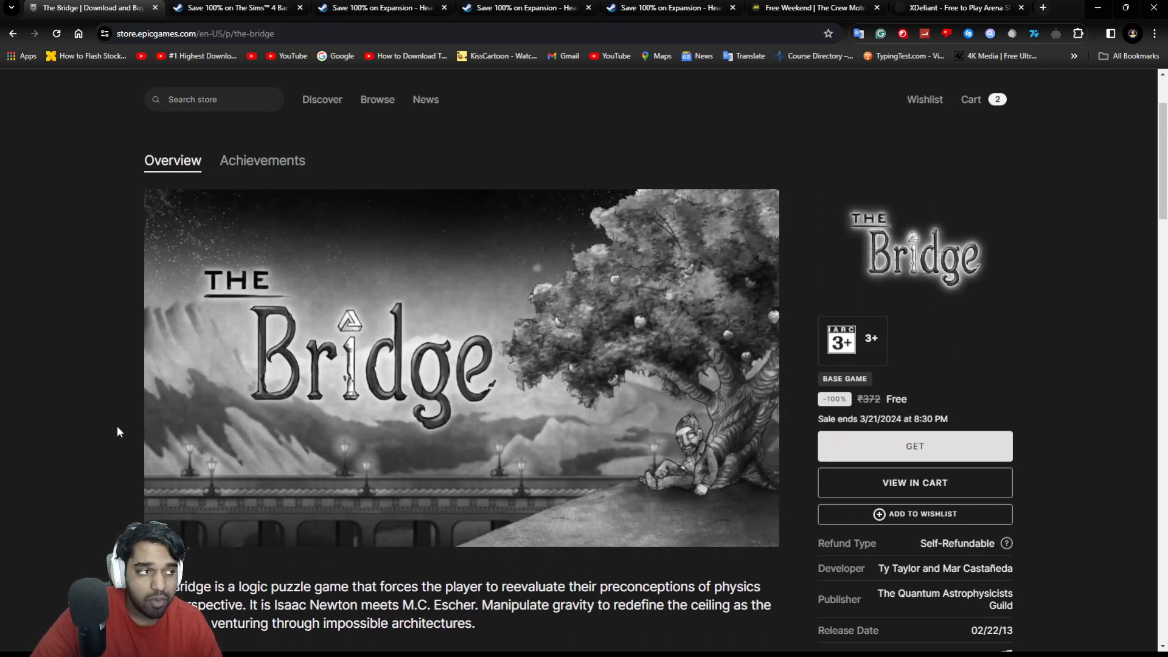
mouse_move(183, 257)
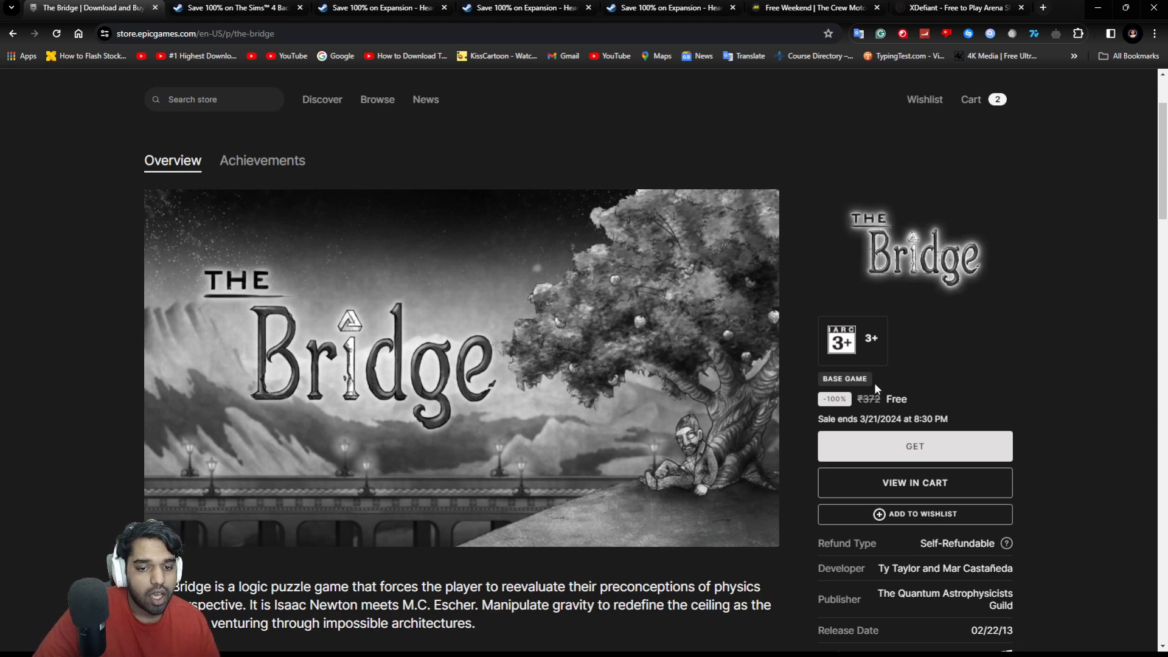
Review the cart with The Bridge and Deus Ex free, then move to the Sims 4 Backyard Stuff page.
left_click(914, 482)
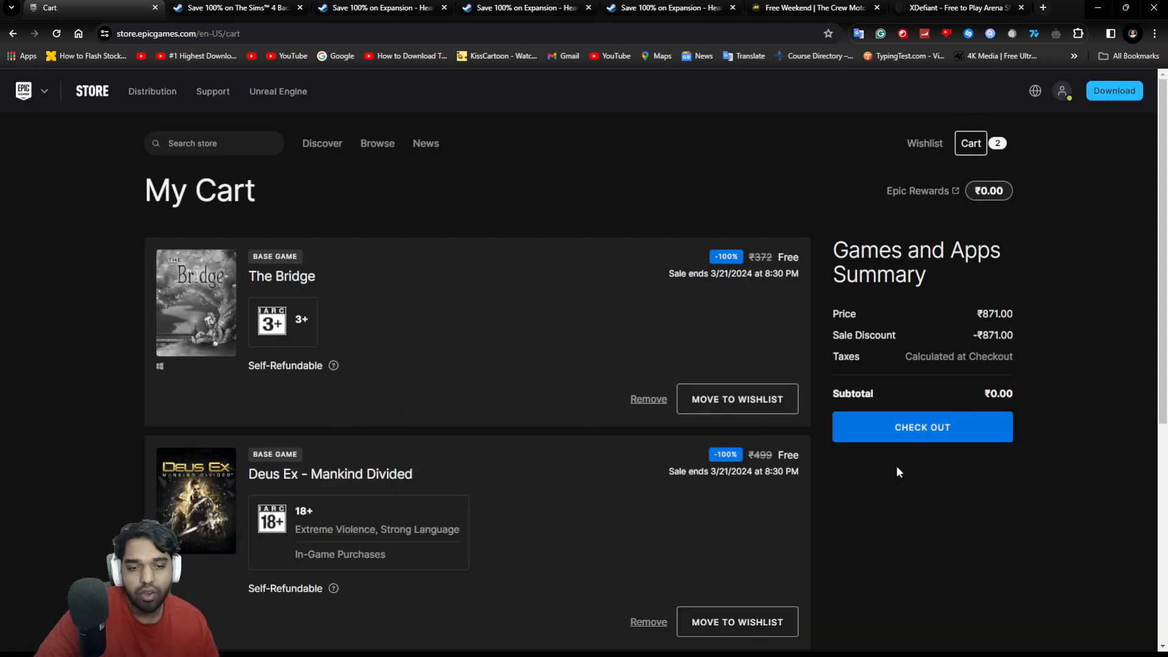
left_click(921, 427)
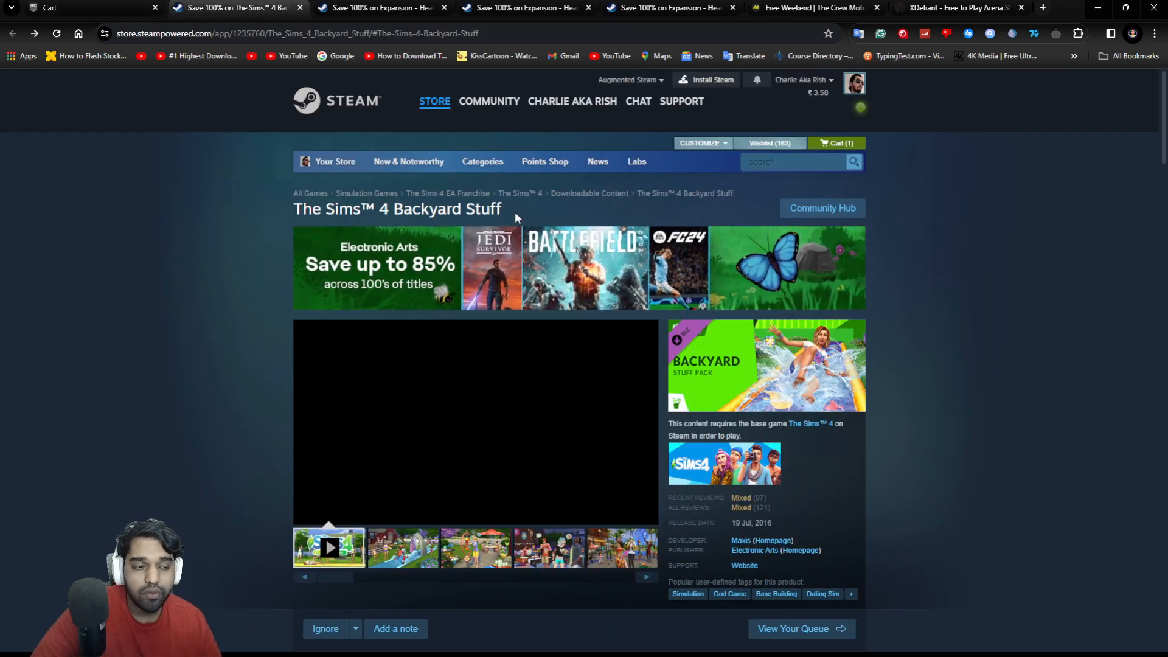
Browse The Sims 4 Backyard Stuff screenshots — garden, water slide, party — and play its trailer.
left_click_drag(376, 208, 501, 208)
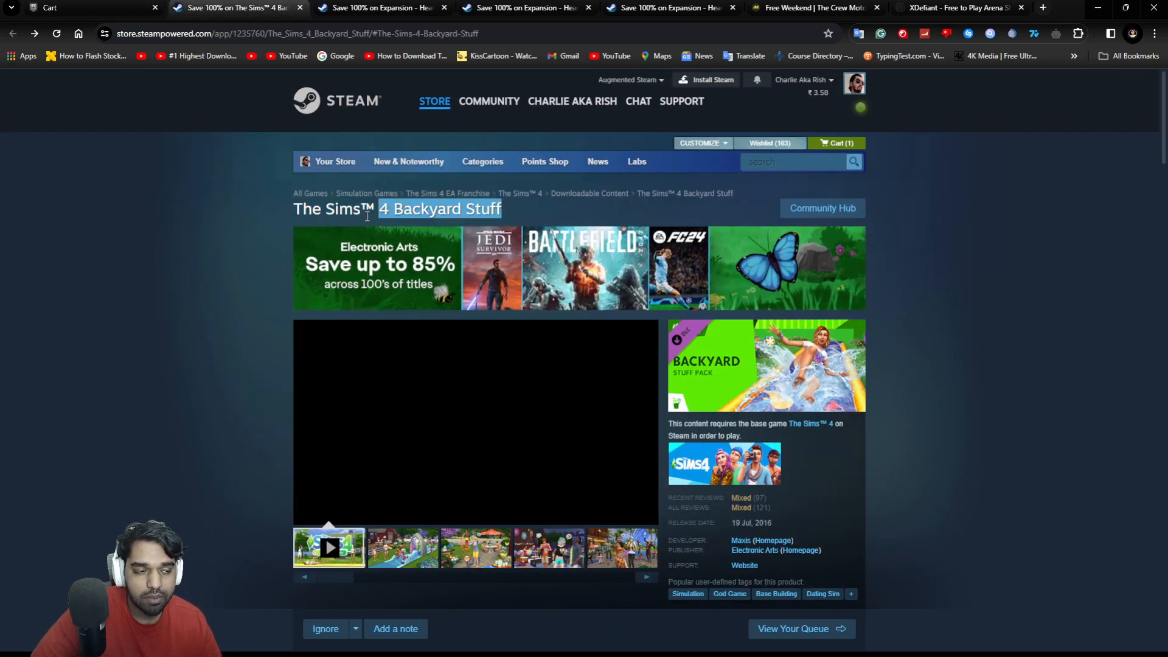
scroll("down", 3)
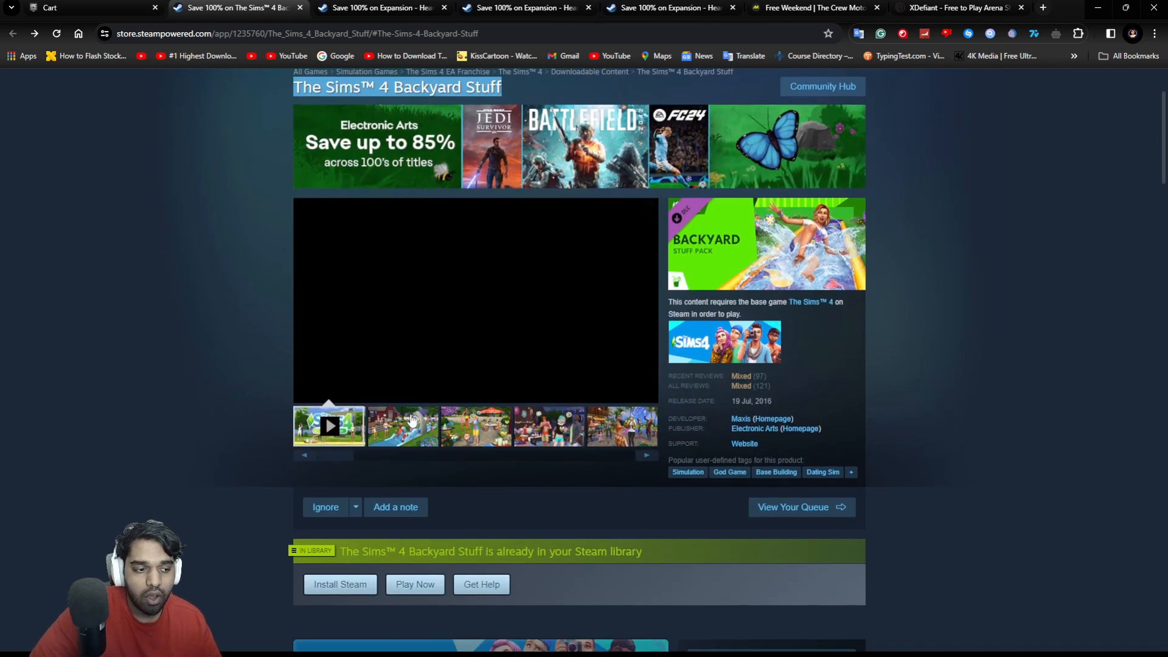
left_click(549, 426)
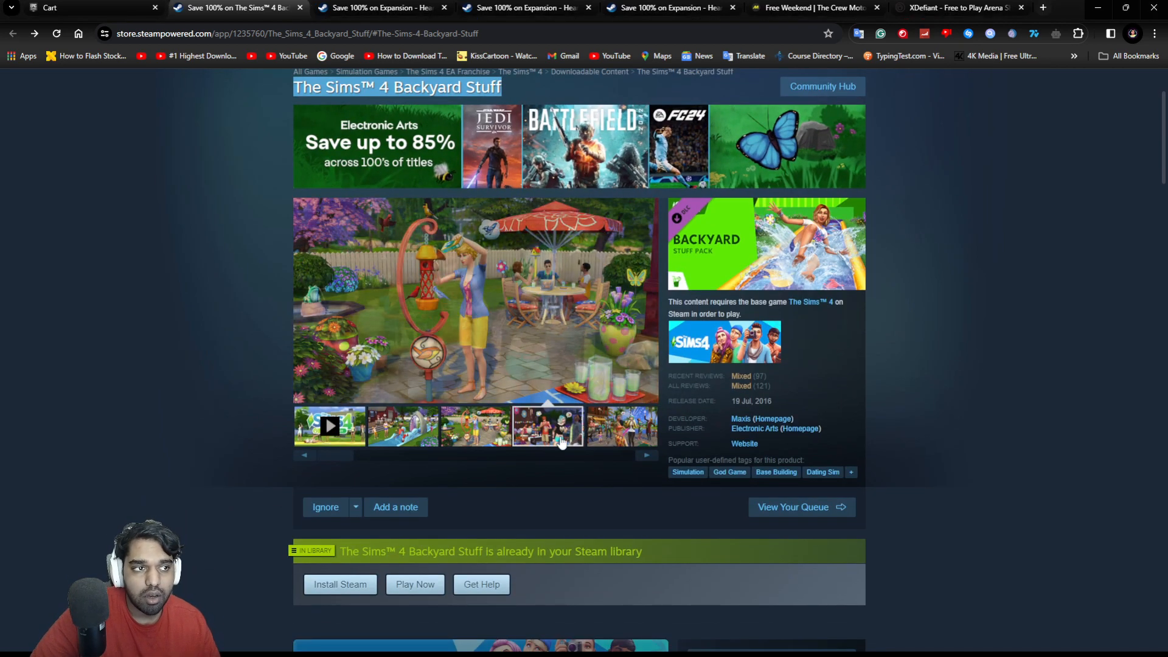
left_click(547, 426)
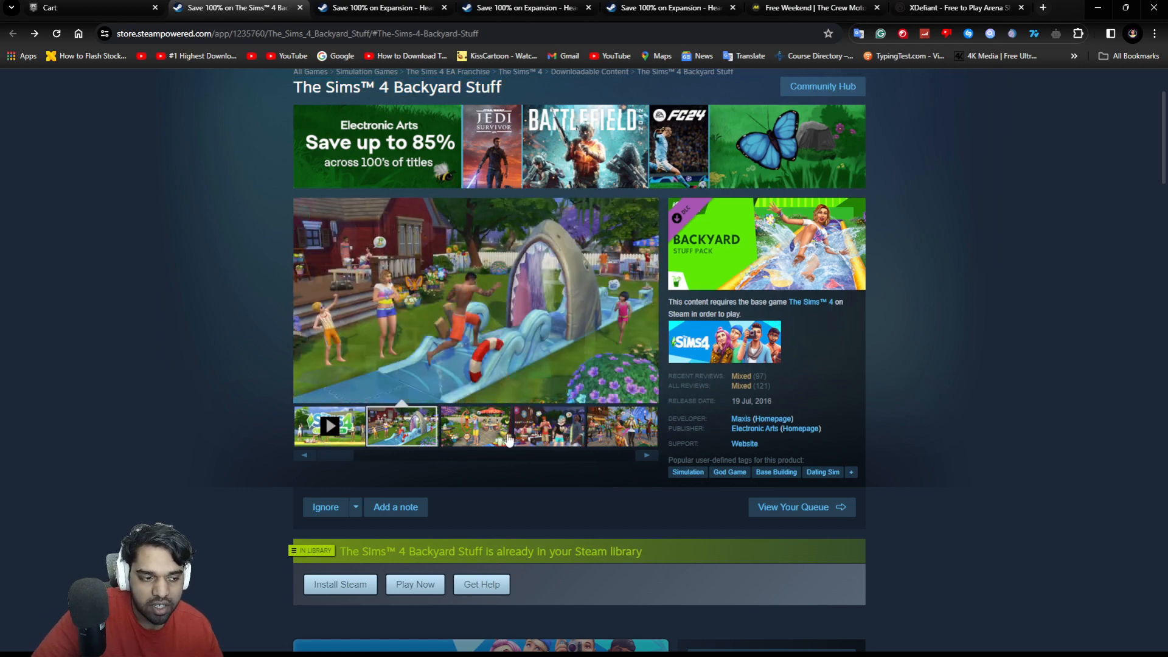
left_click(620, 426)
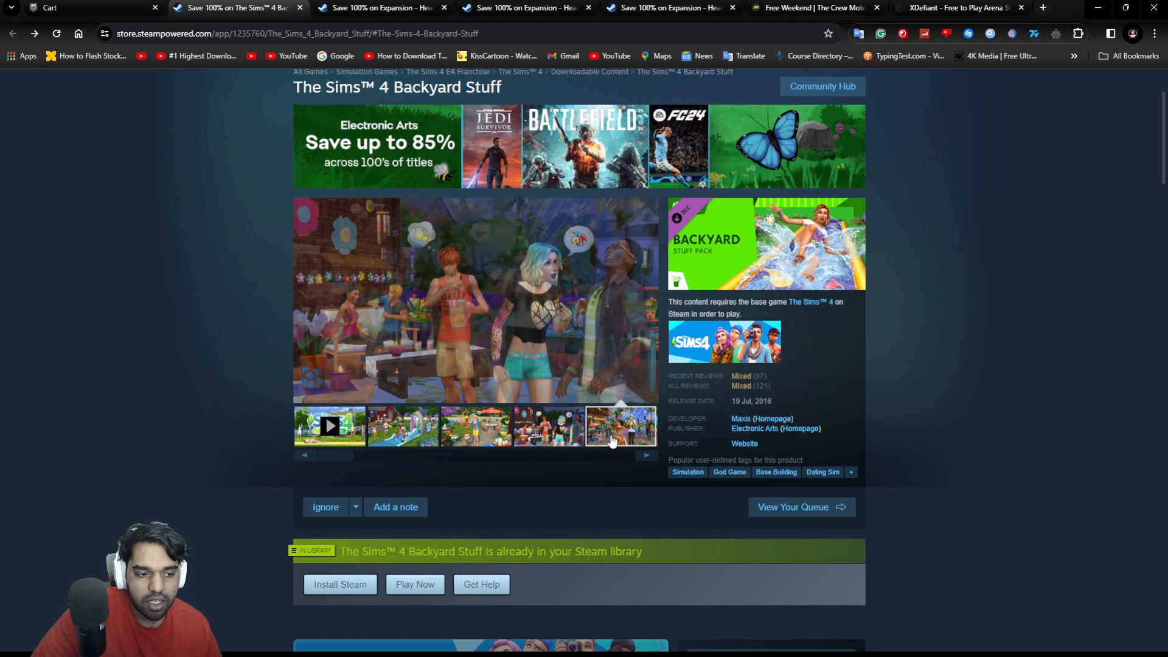
left_click(645, 455)
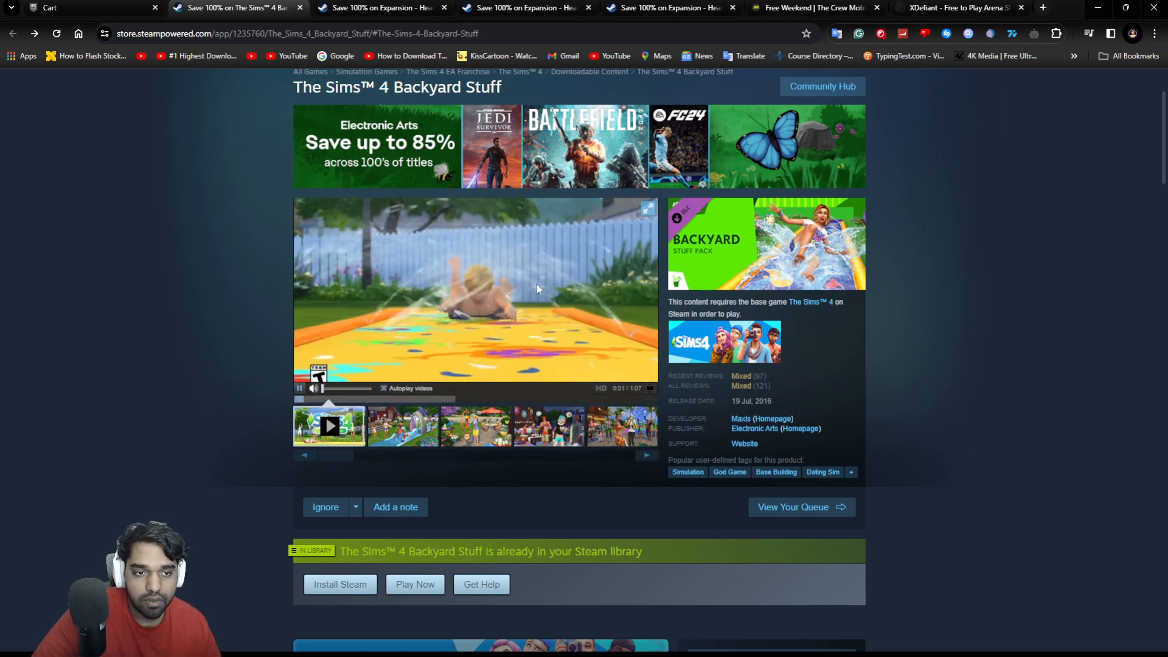
scroll("down", 3)
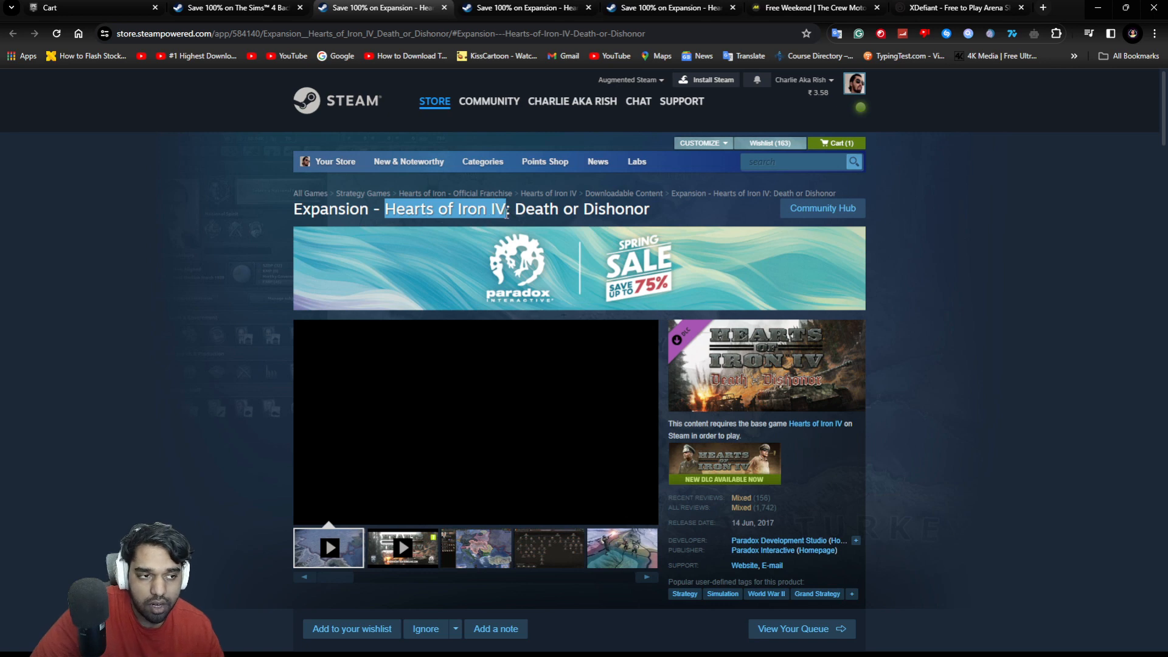
Flip through the Hearts of Iron IV expansion pages and claim the free Waking the Tiger expansion.
left_click(525, 8)
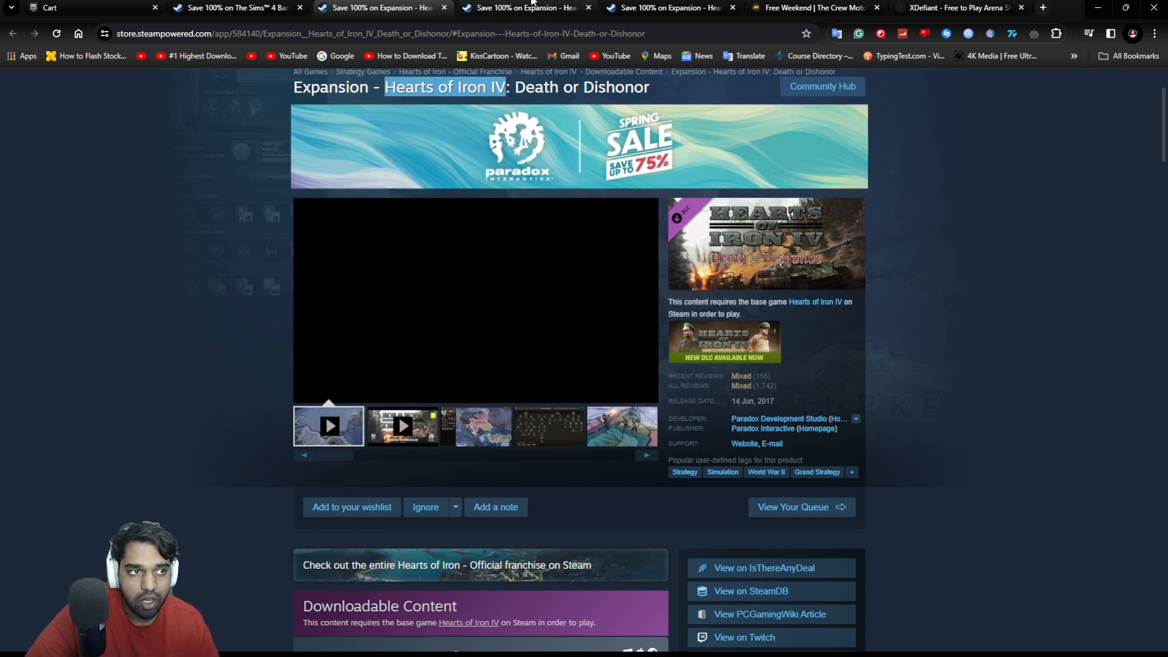
left_click(526, 7)
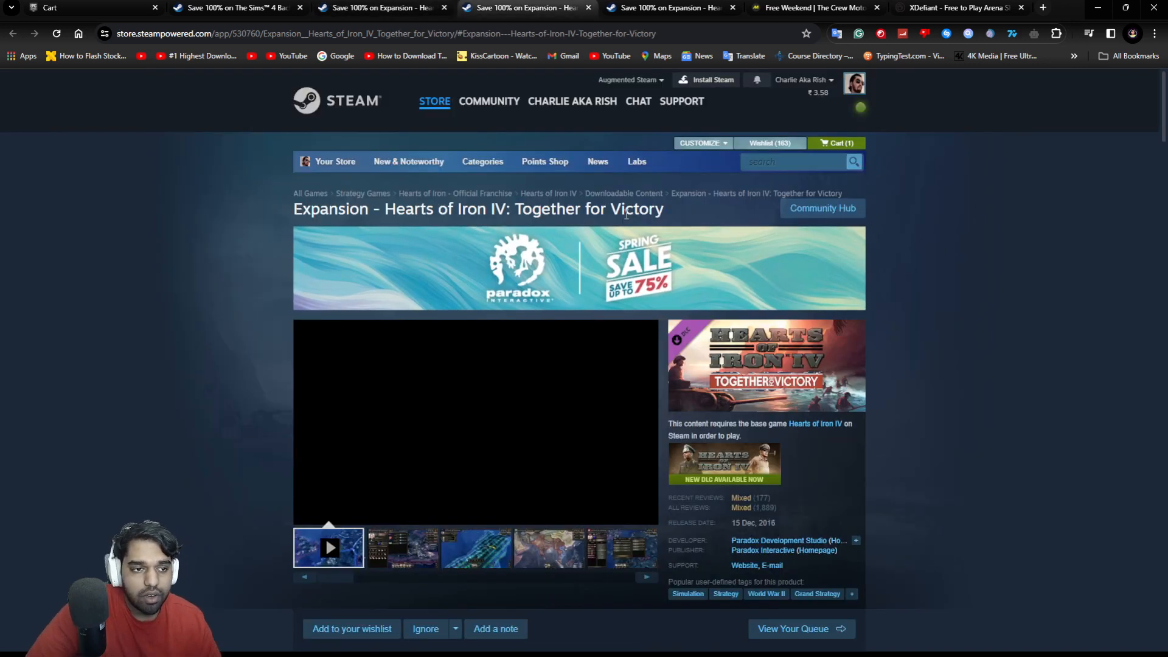
left_click(666, 7)
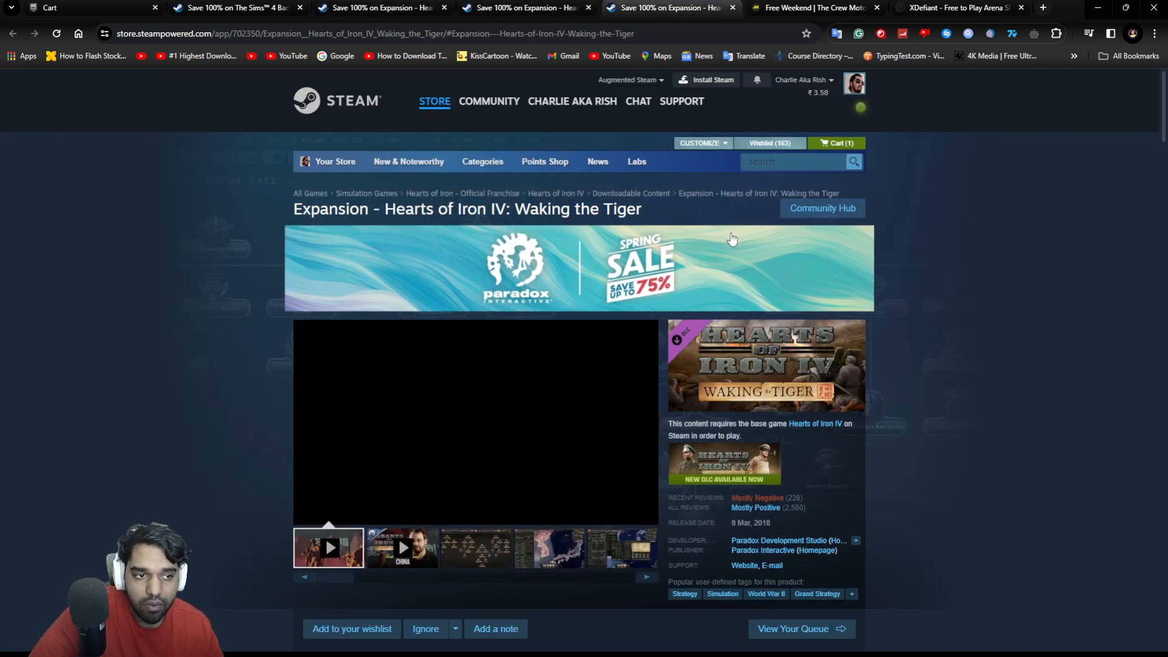
scroll("down", 3)
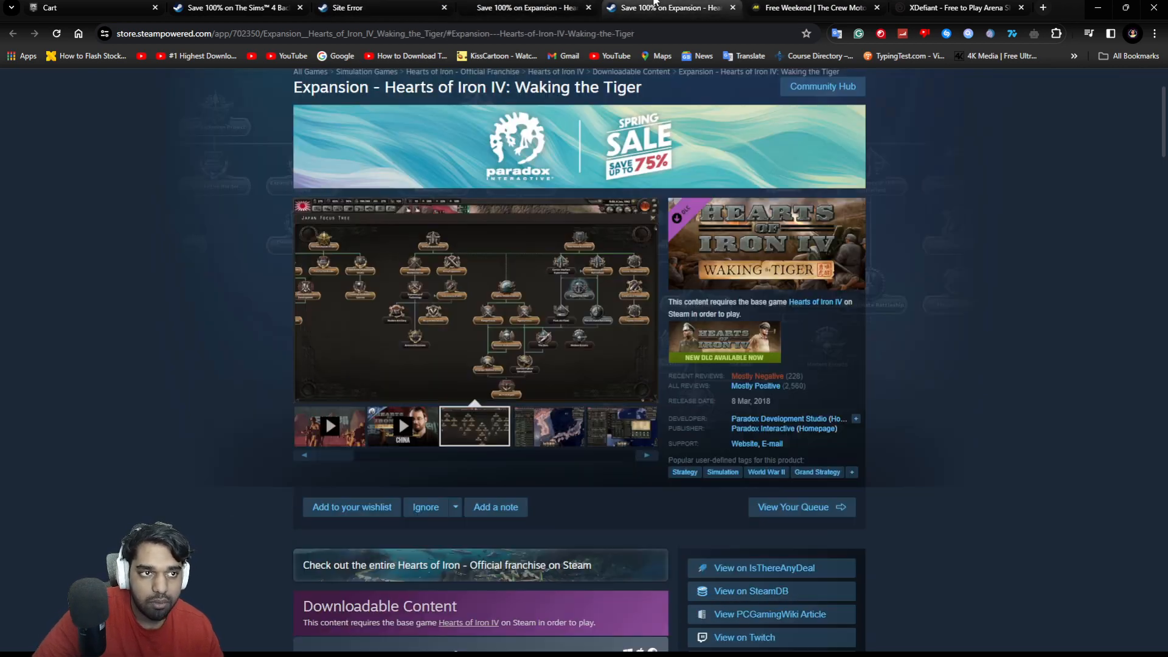
scroll("down", 3)
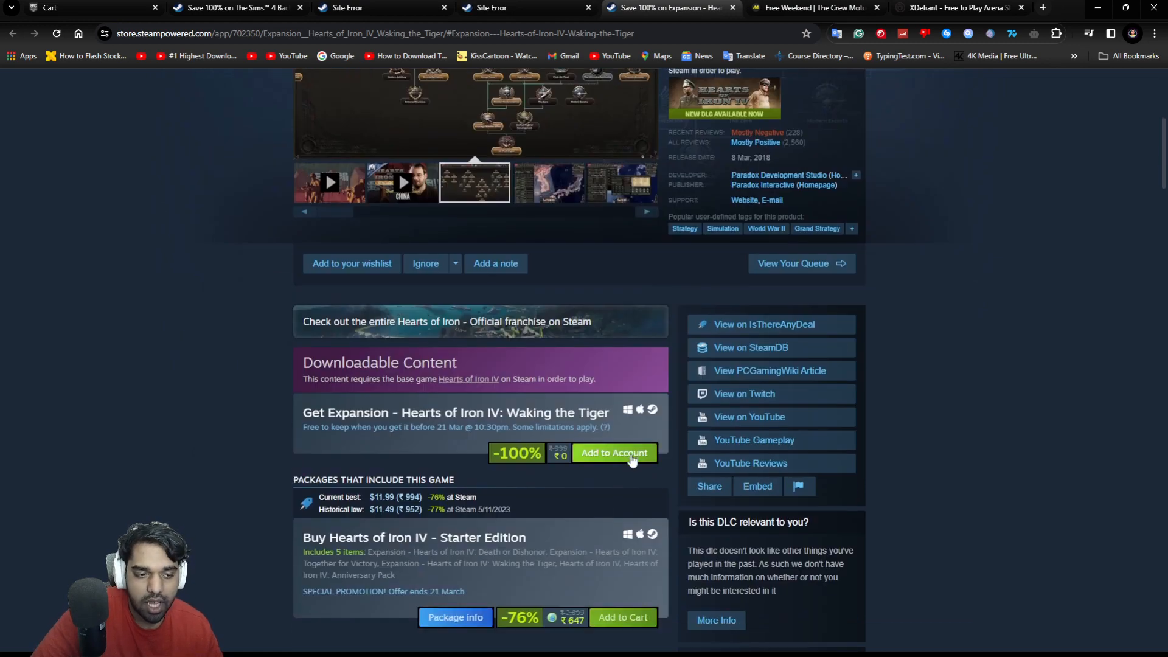
left_click(811, 8)
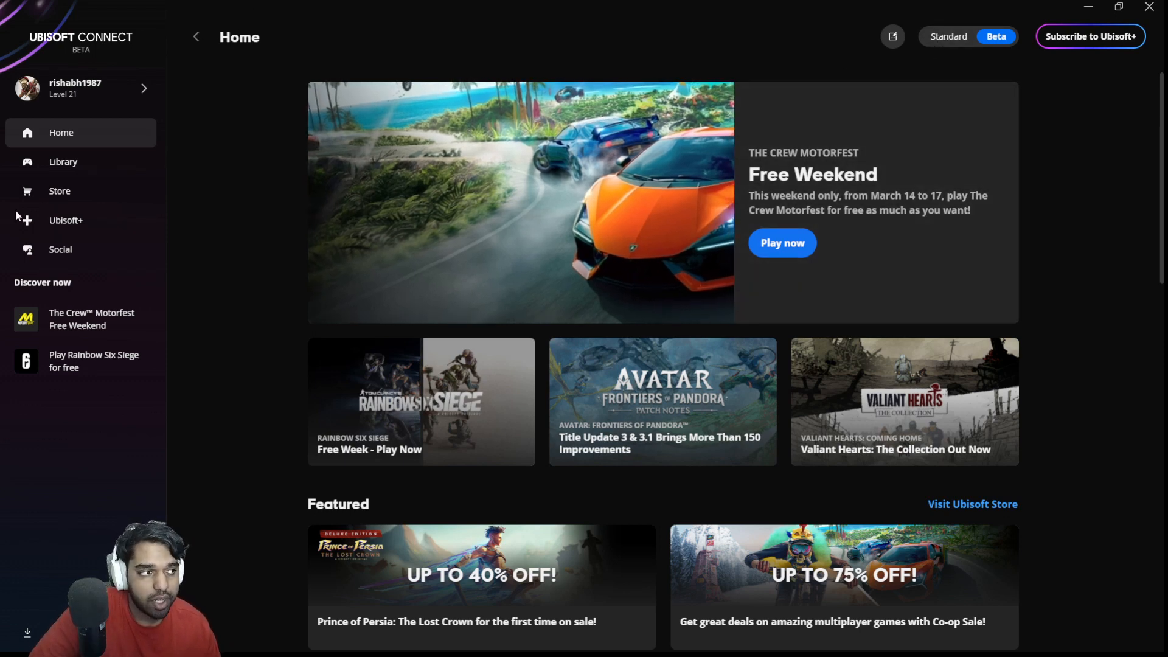
mouse_move(212, 265)
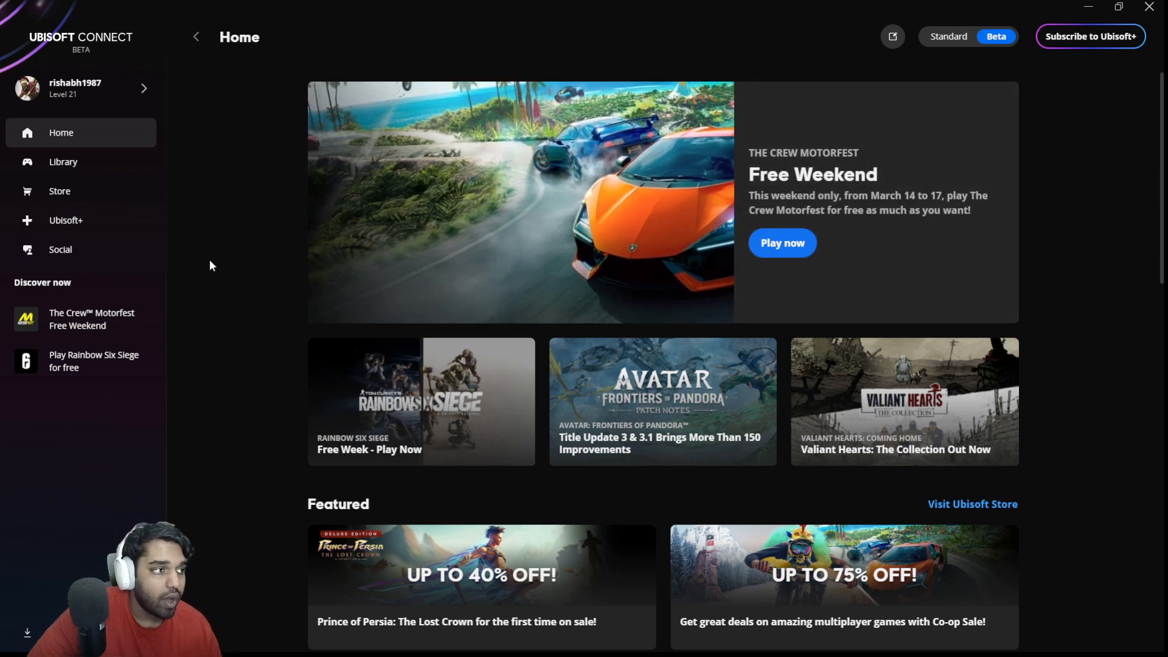
left_click(59, 191)
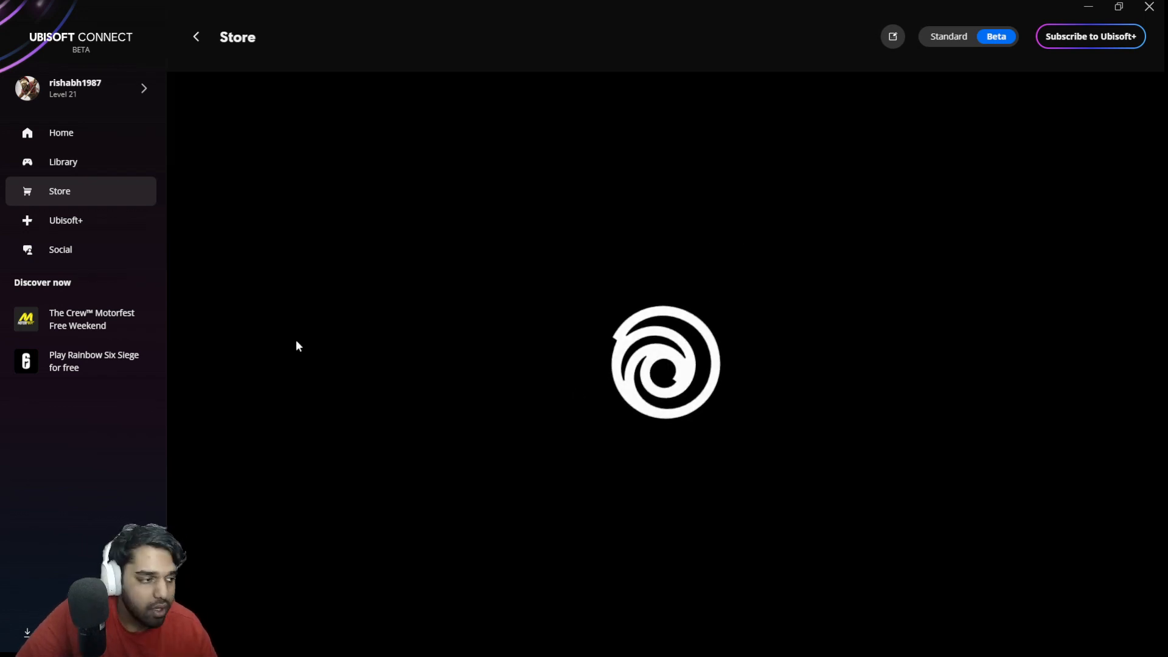
left_click(61, 133)
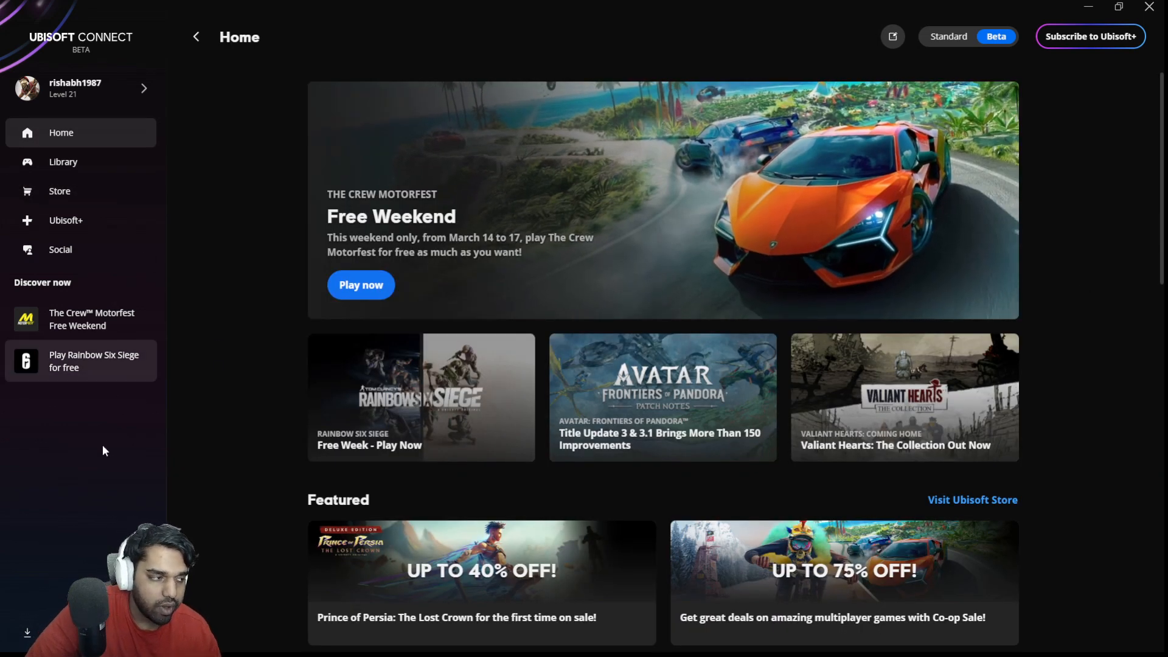
mouse_move(81, 454)
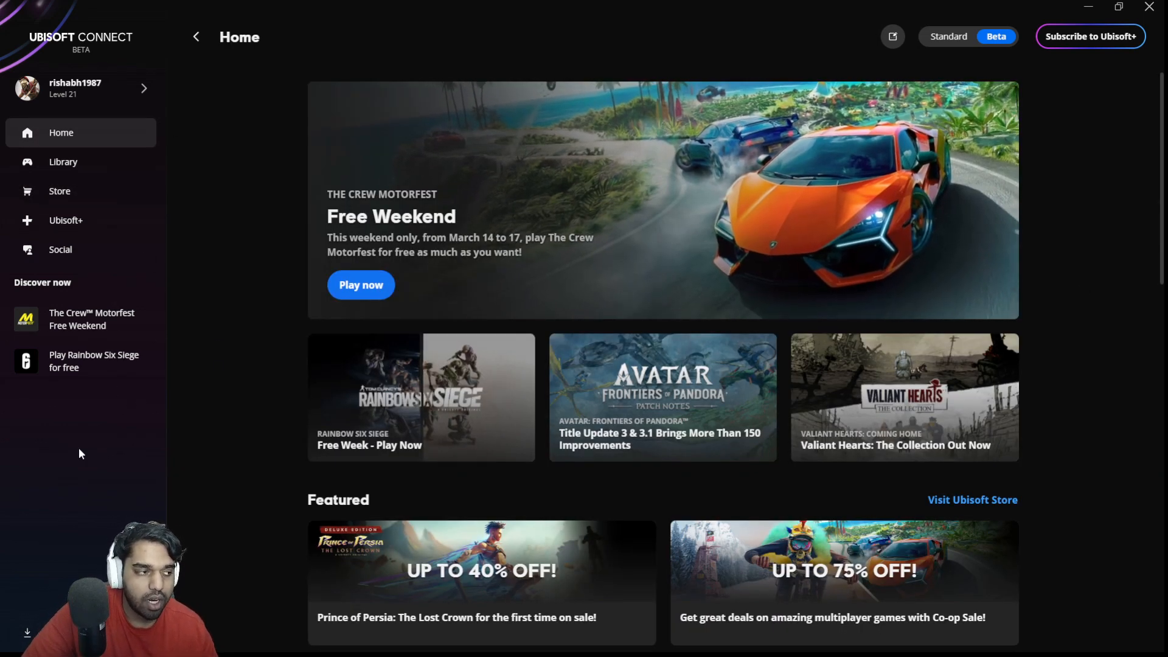
mouse_move(93, 375)
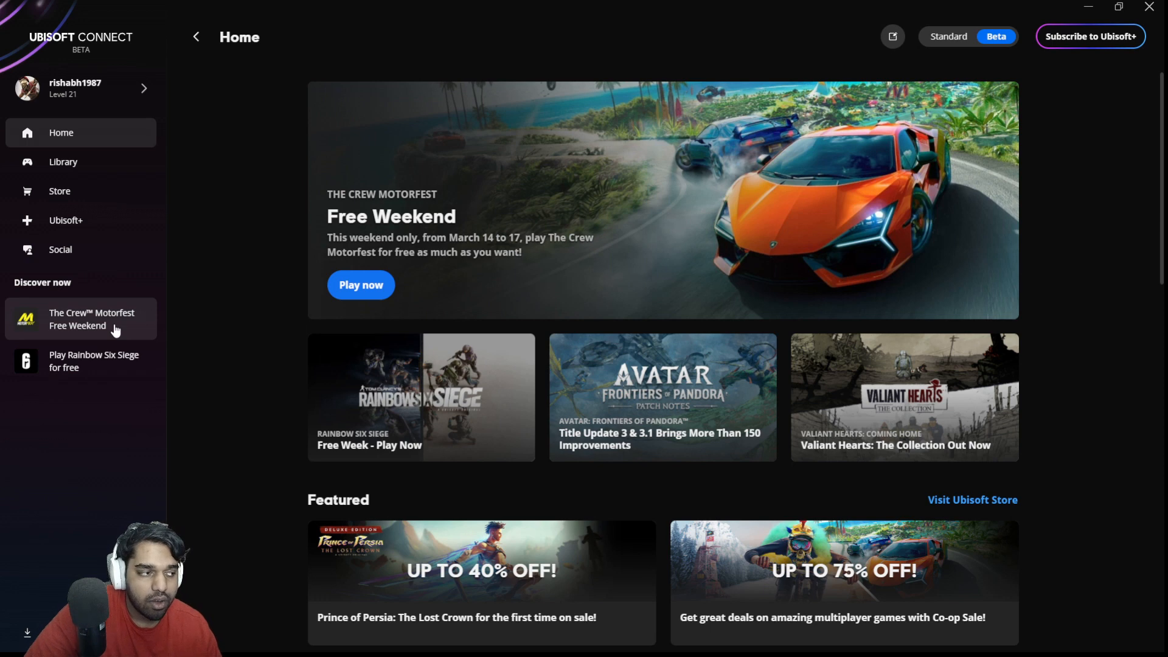
mouse_move(542, 333)
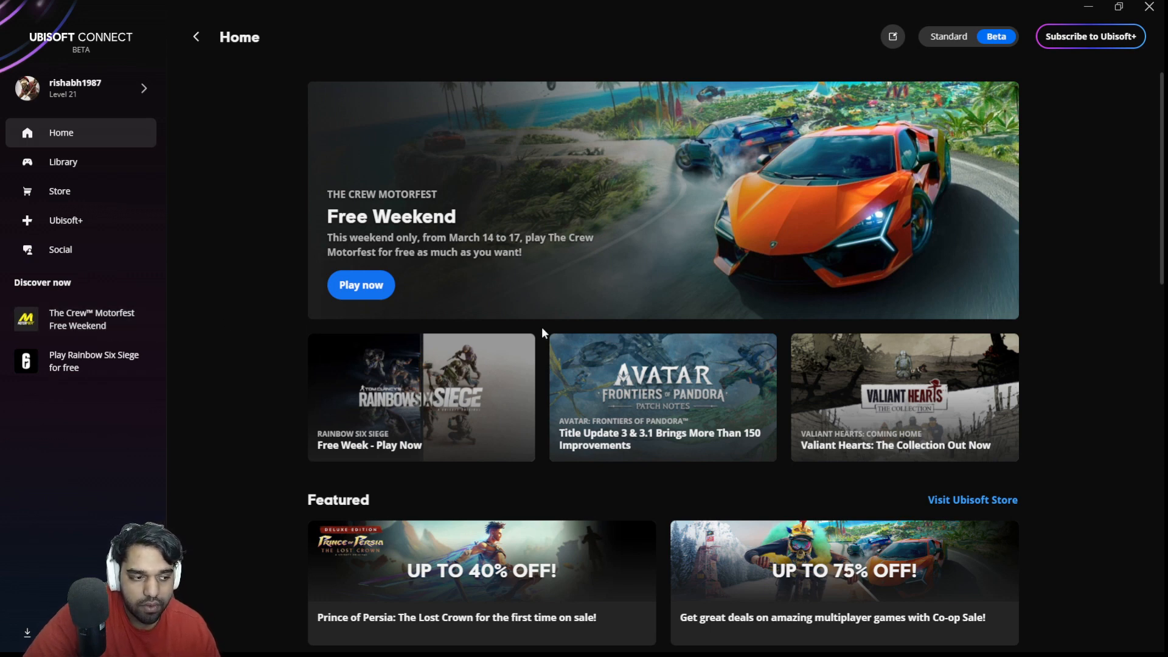
mouse_move(929, 386)
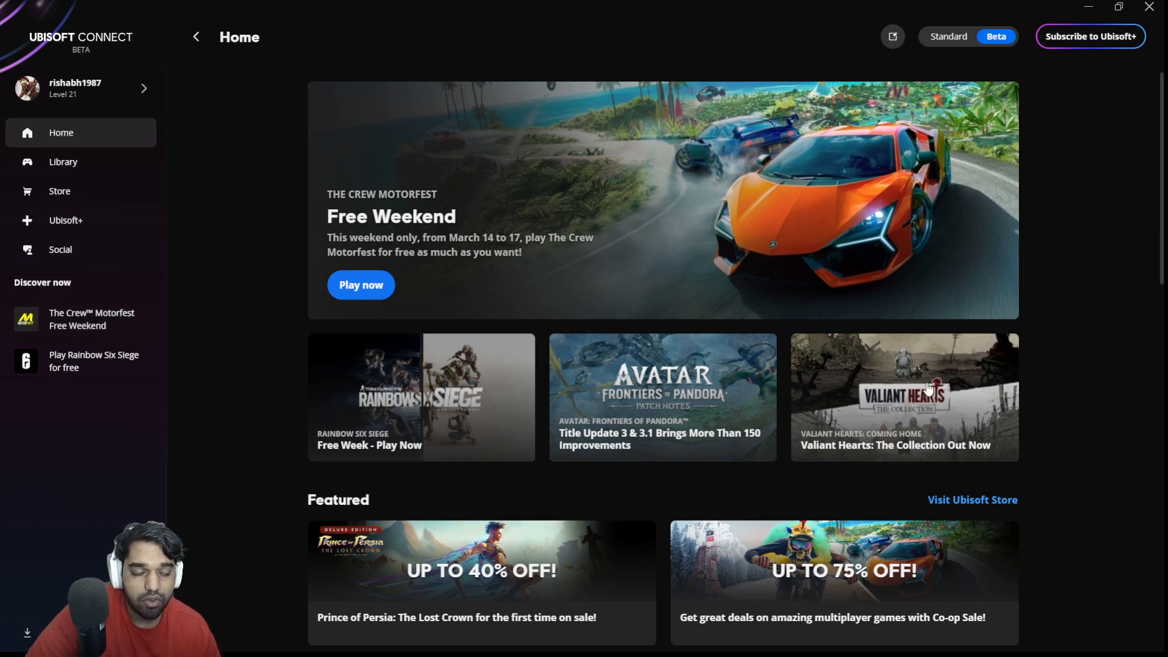